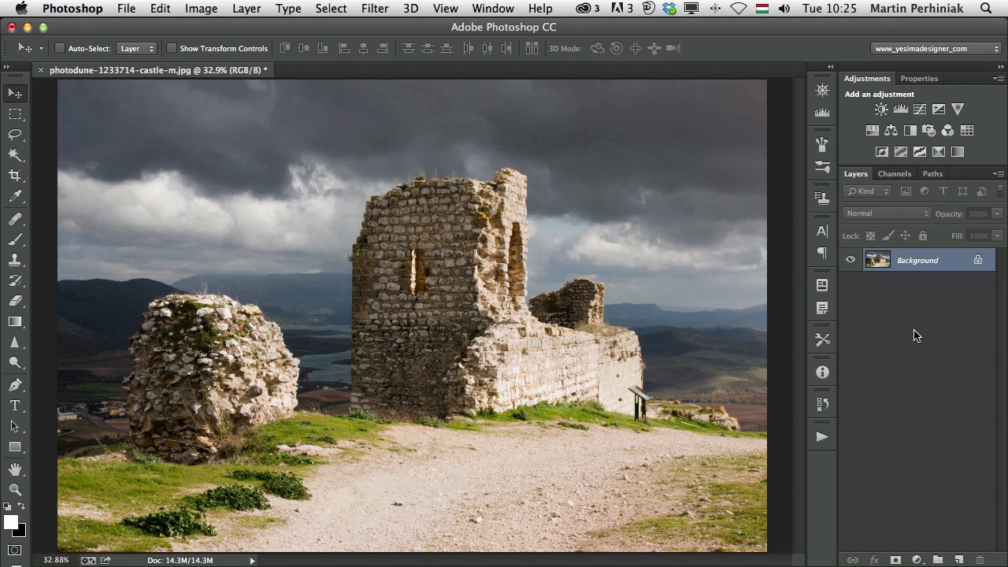
mouse_move(899, 333)
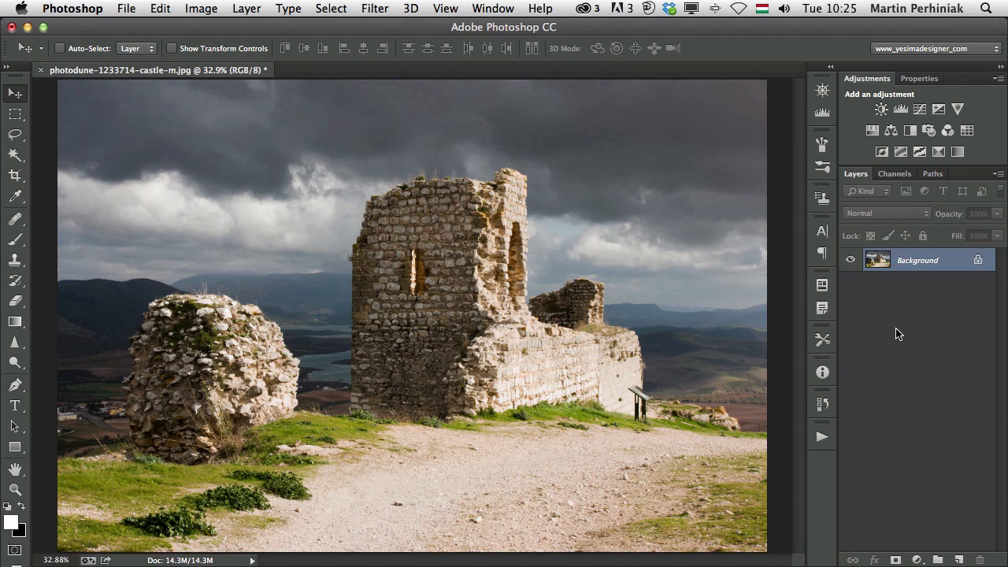
mouse_move(199, 7)
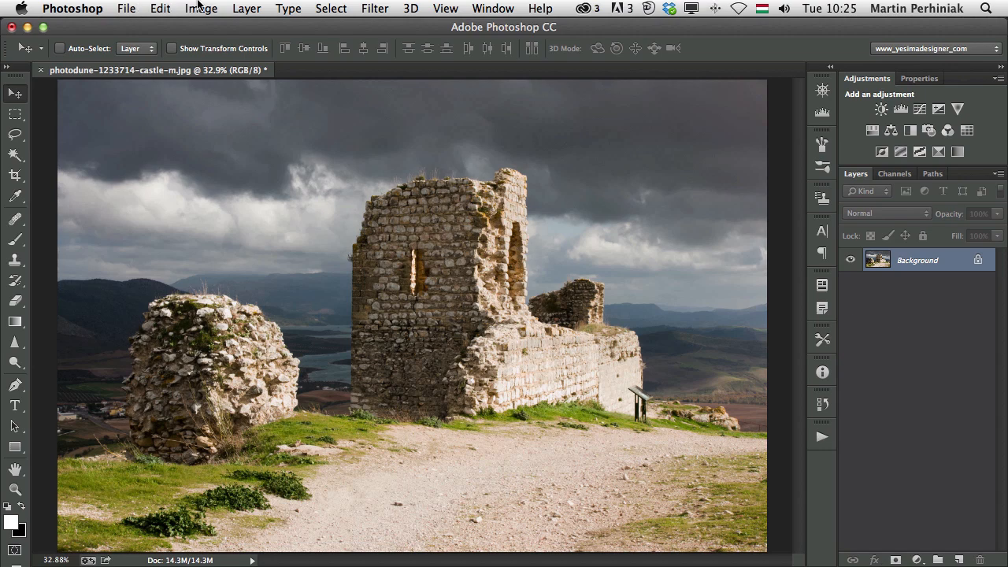
After browsing the Image adjustments, switch the image mode to Grayscale, discarding colour
left_click(202, 9)
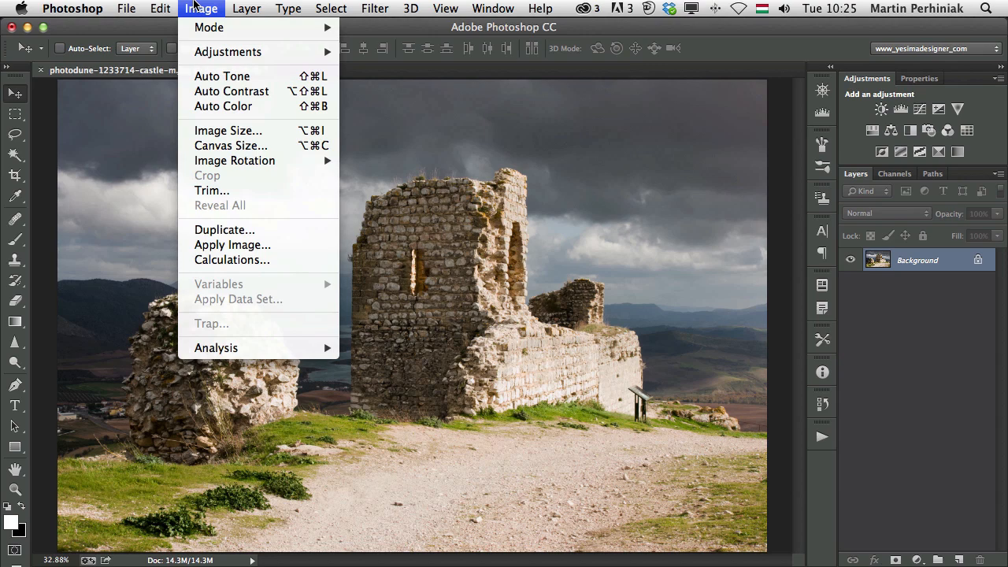
mouse_move(227, 51)
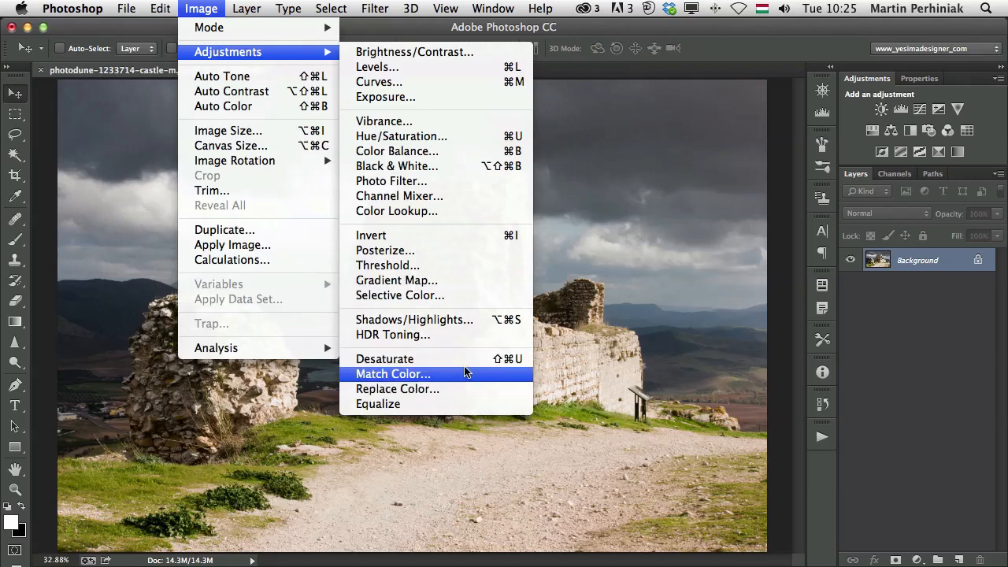
mouse_move(463, 364)
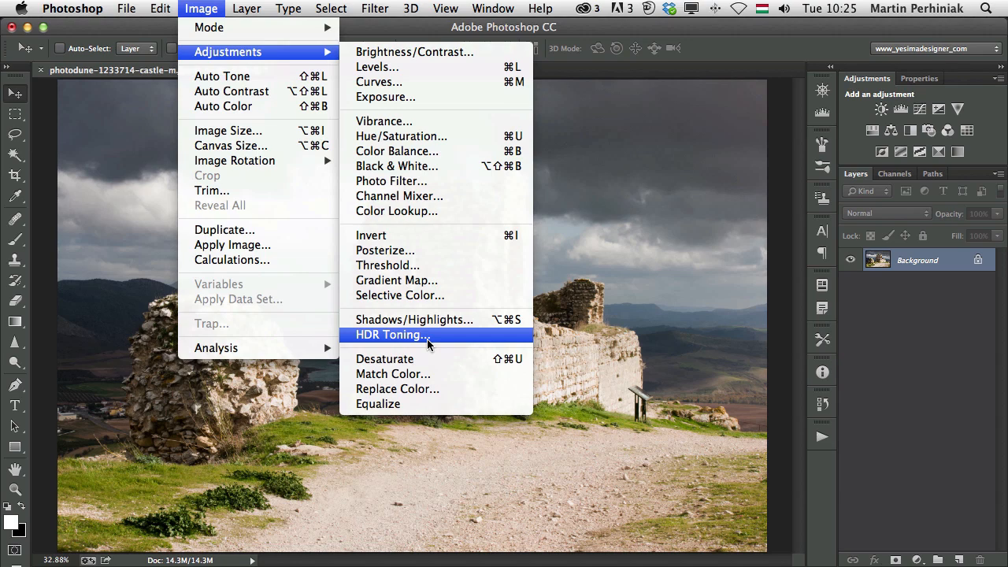
mouse_move(429, 346)
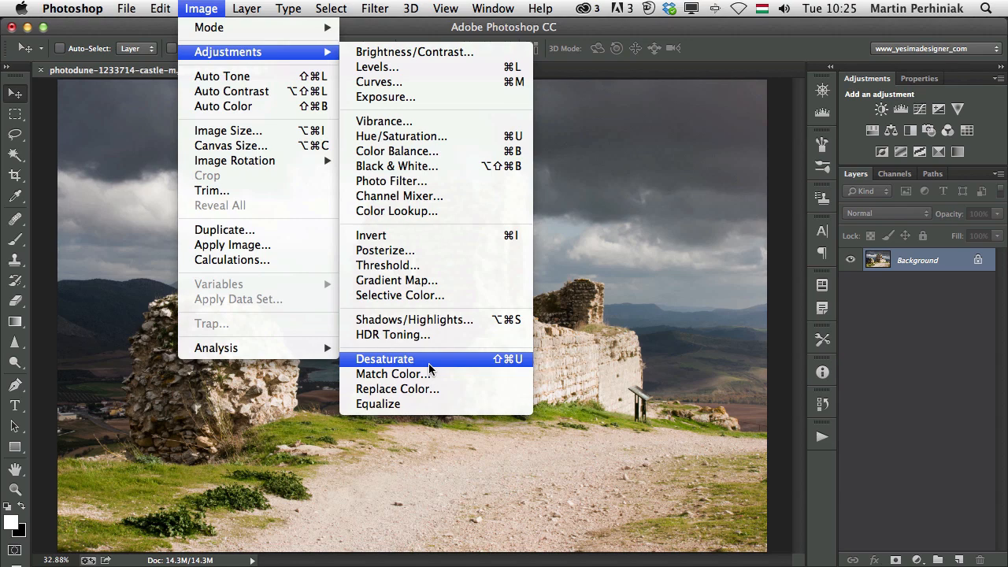
left_click(384, 358)
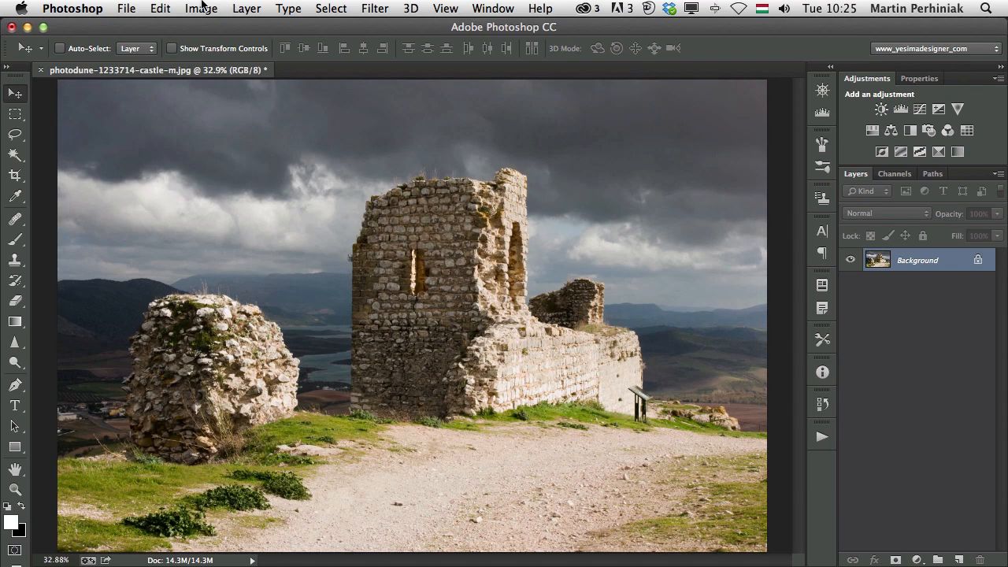
left_click(201, 9)
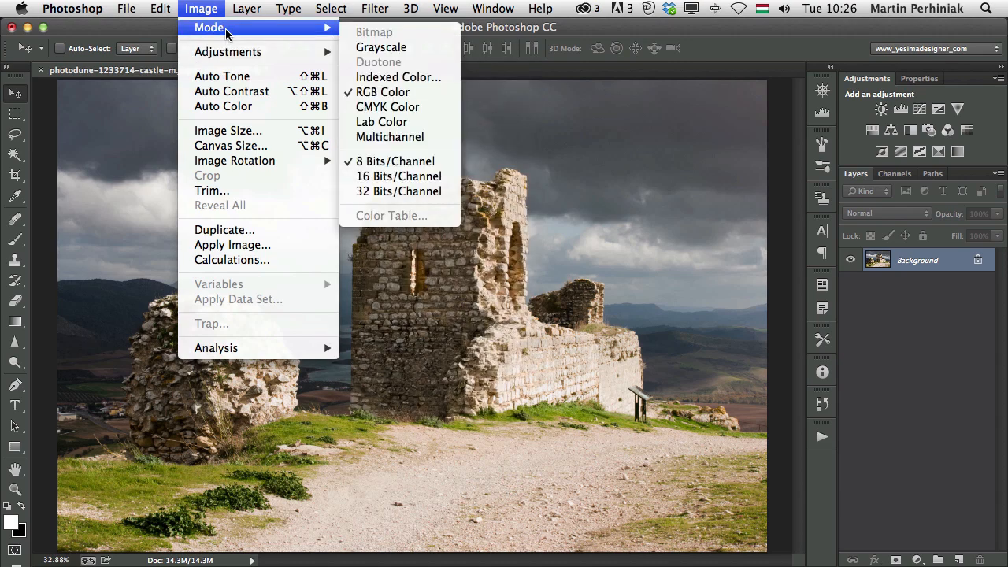
mouse_move(375, 41)
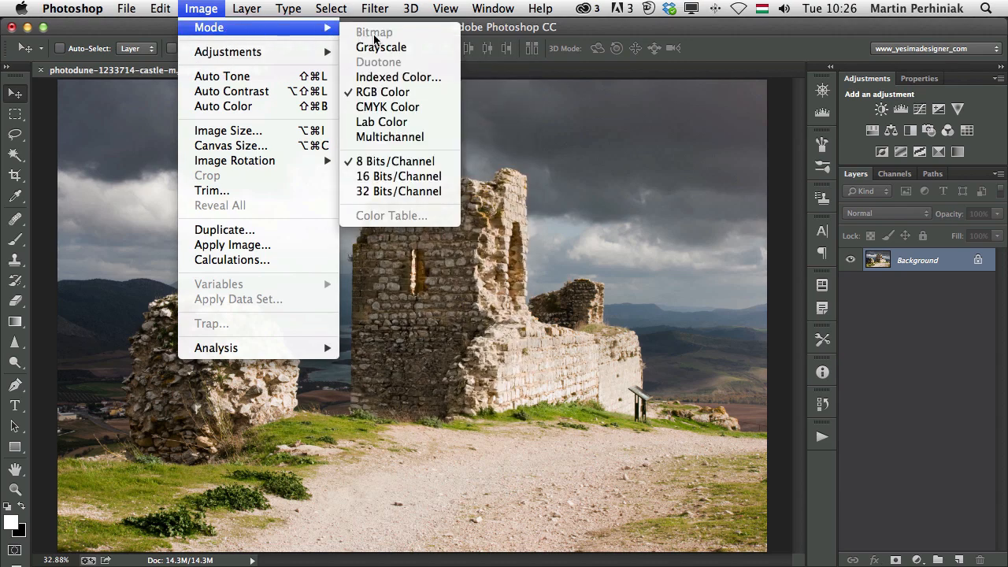
mouse_move(381, 47)
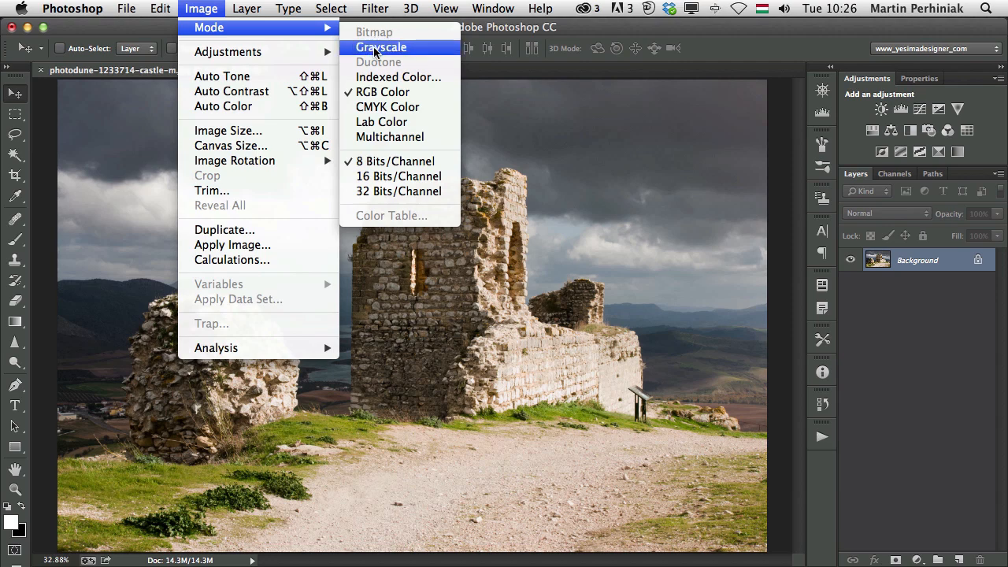
mouse_move(383, 92)
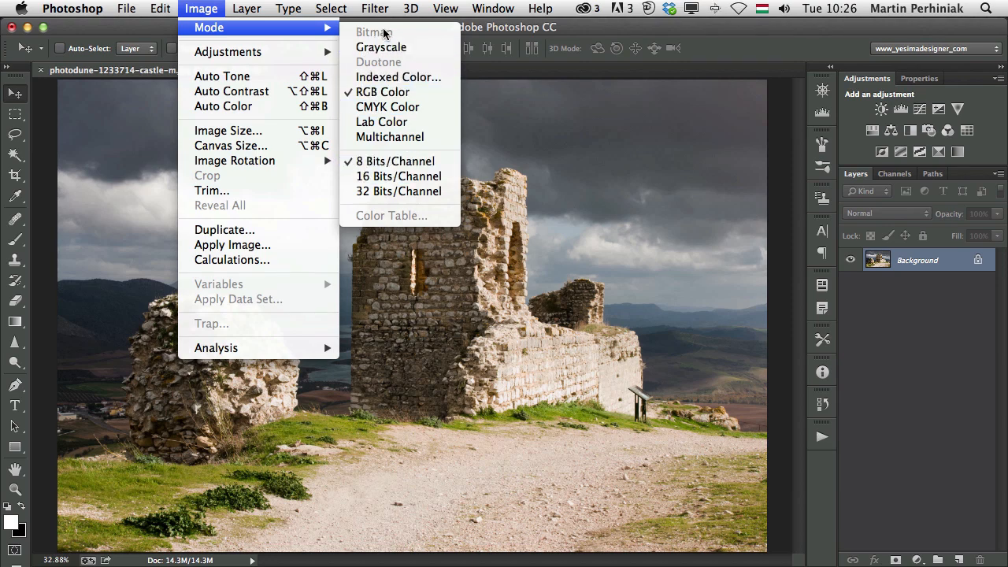
left_click(381, 46)
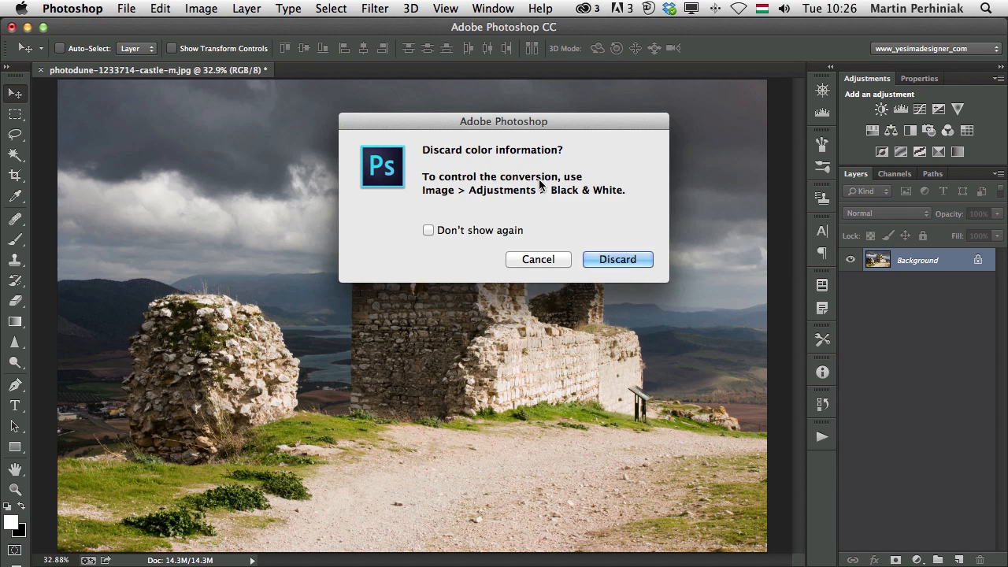
left_click(617, 259)
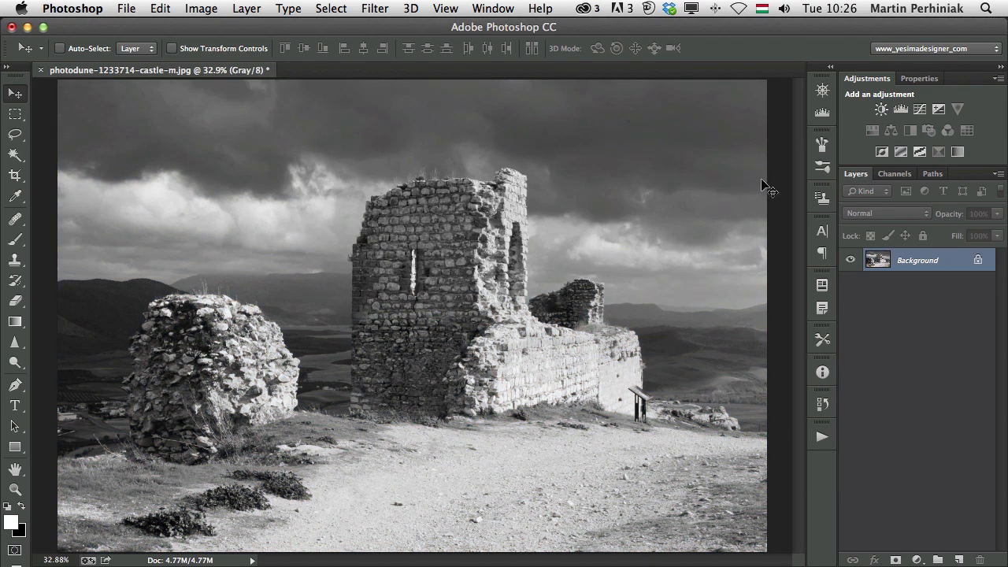
Check the single Gray channel, return to Layers, and undo the Grayscale conversion
left_click(894, 174)
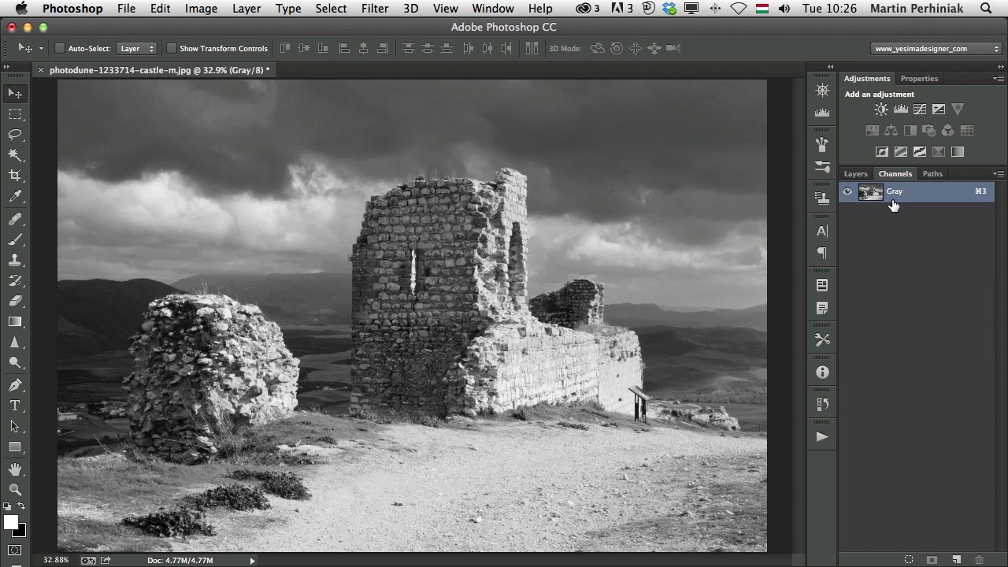
left_click(855, 173)
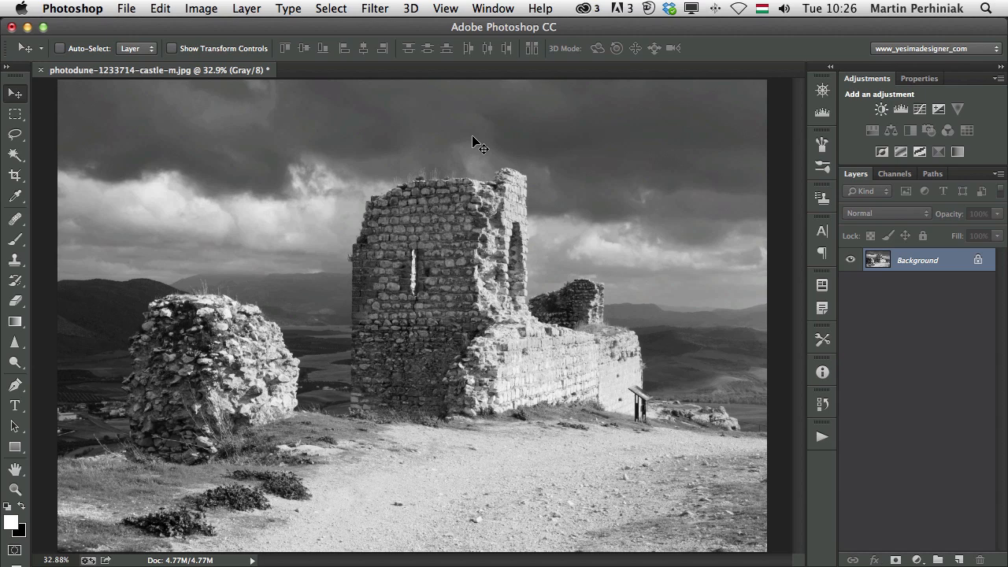
left_click(200, 9)
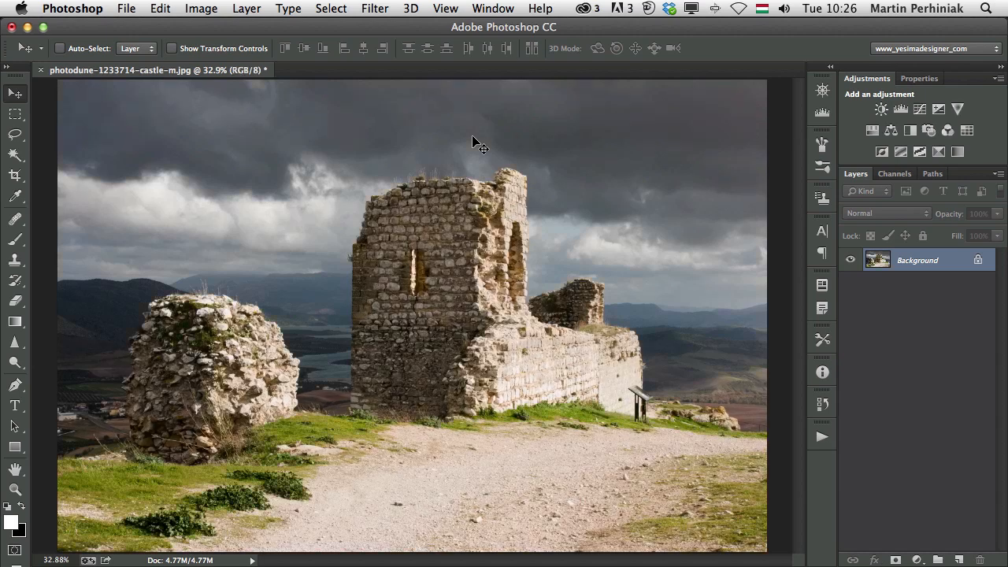
Add a Default Black & White adjustment layer and toggle its visibility to compare
left_click(200, 9)
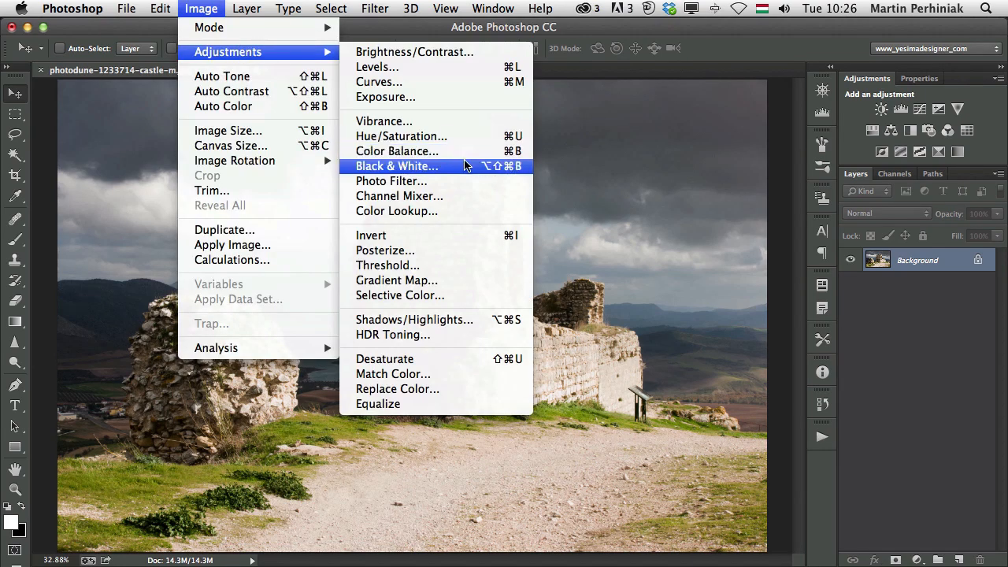
mouse_move(464, 167)
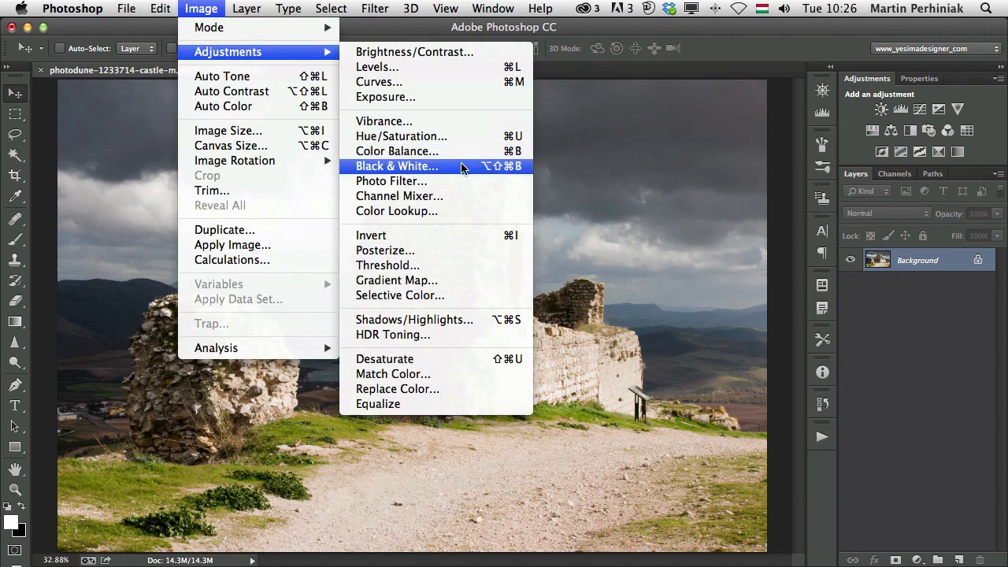
mouse_move(848, 135)
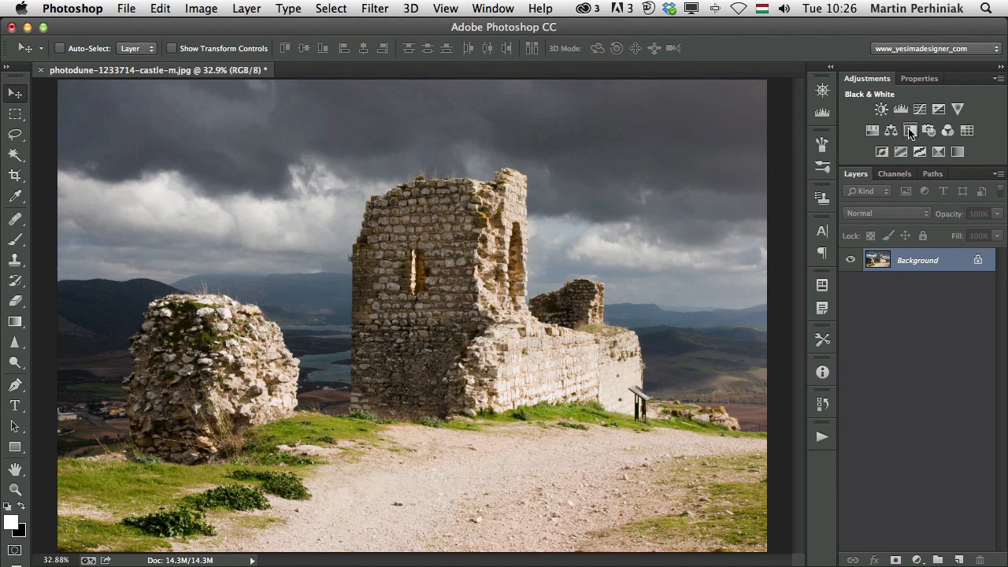
left_click(911, 131)
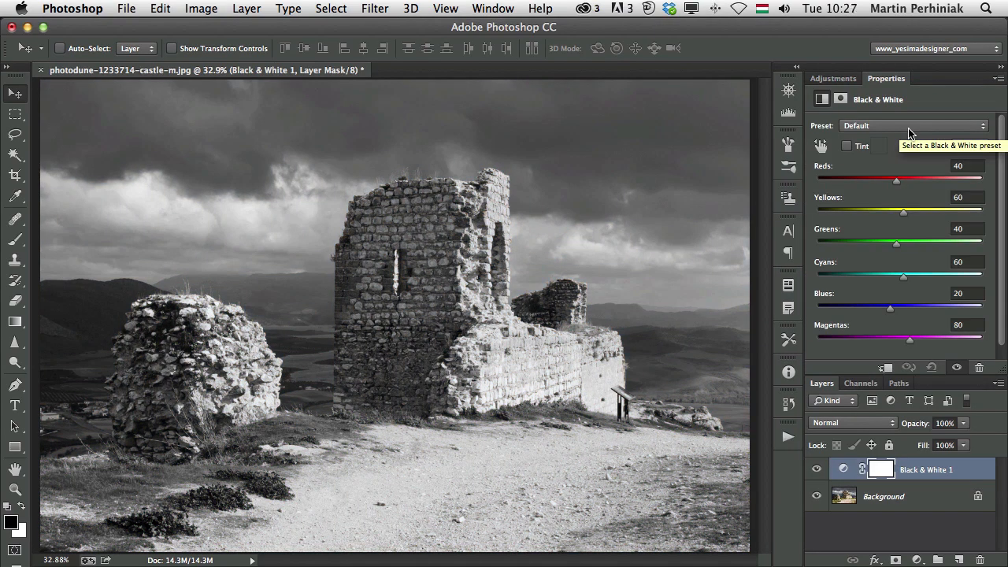
left_click(817, 469)
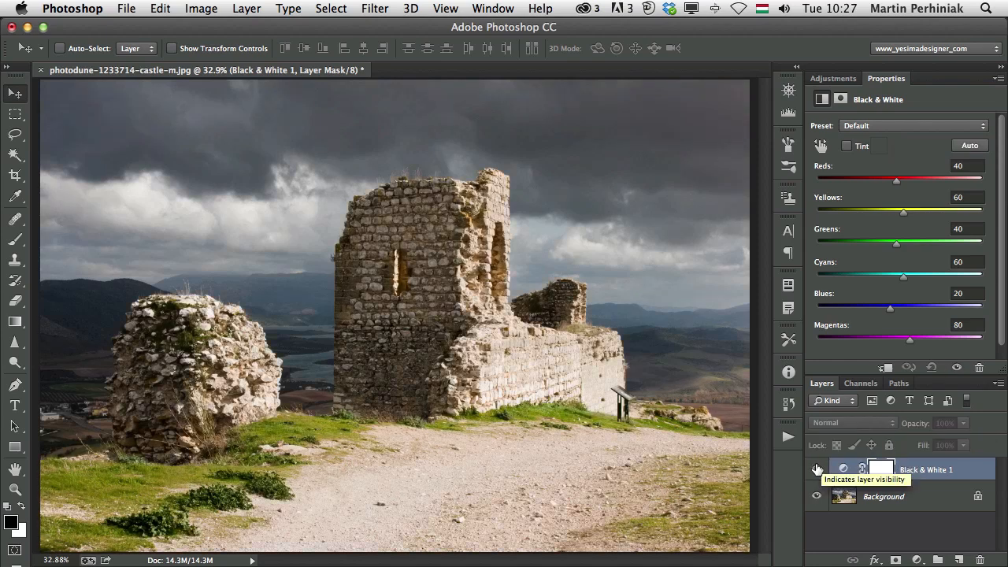
left_click(817, 470)
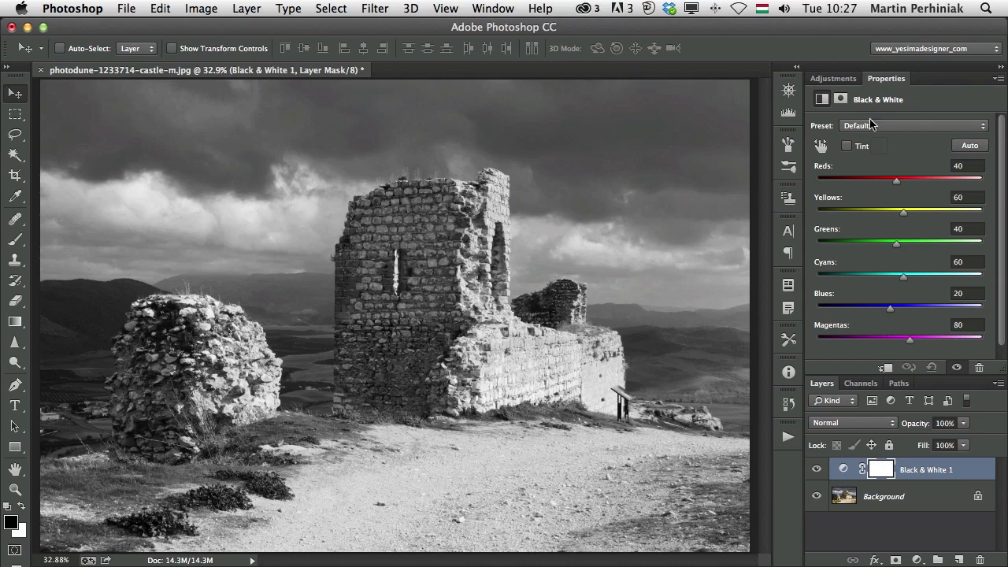
mouse_move(883, 125)
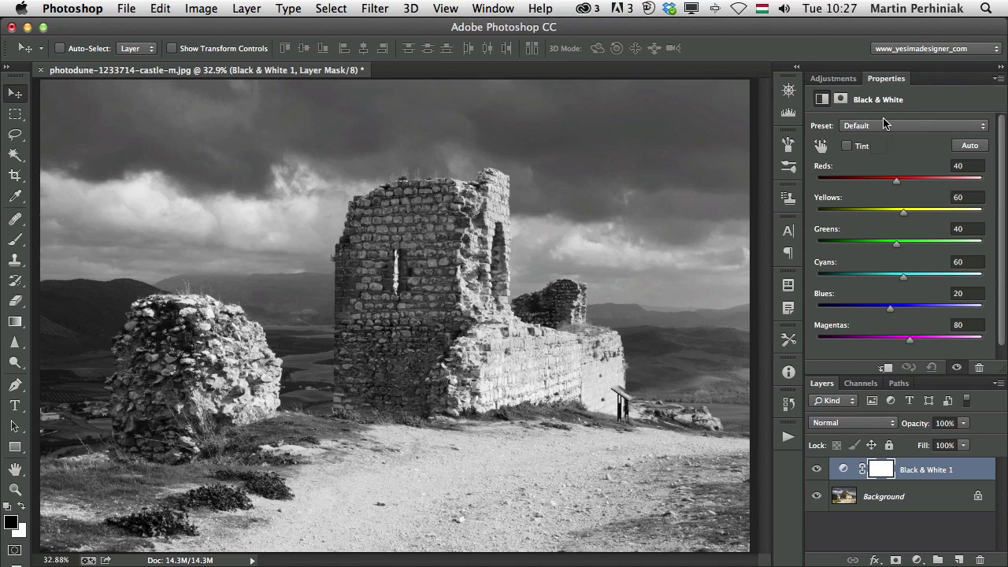
mouse_move(882, 125)
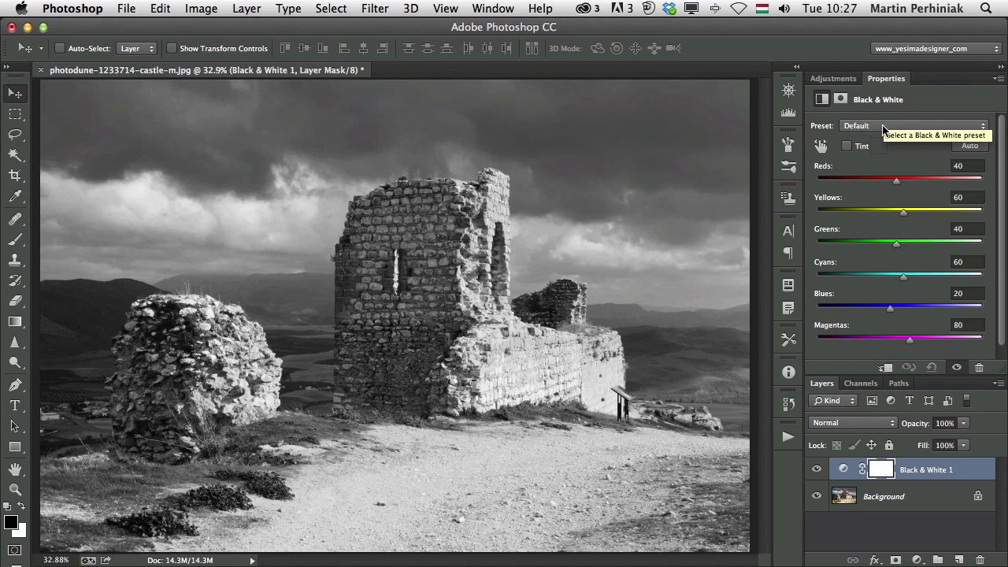
mouse_move(821, 146)
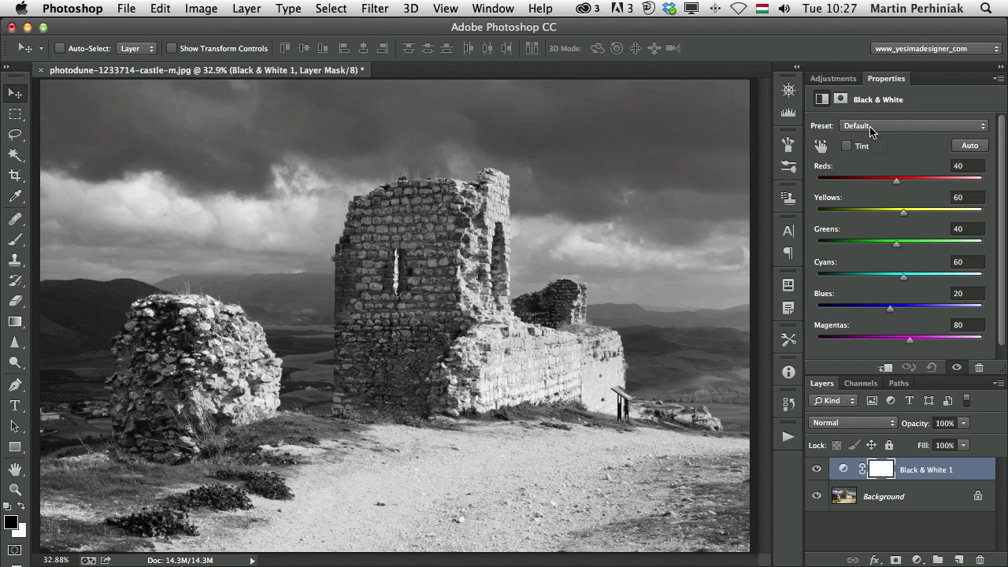
Try Blue Filter, Infrared, Red Filter, High Contrast and Darker presets, then apply Auto
left_click(911, 126)
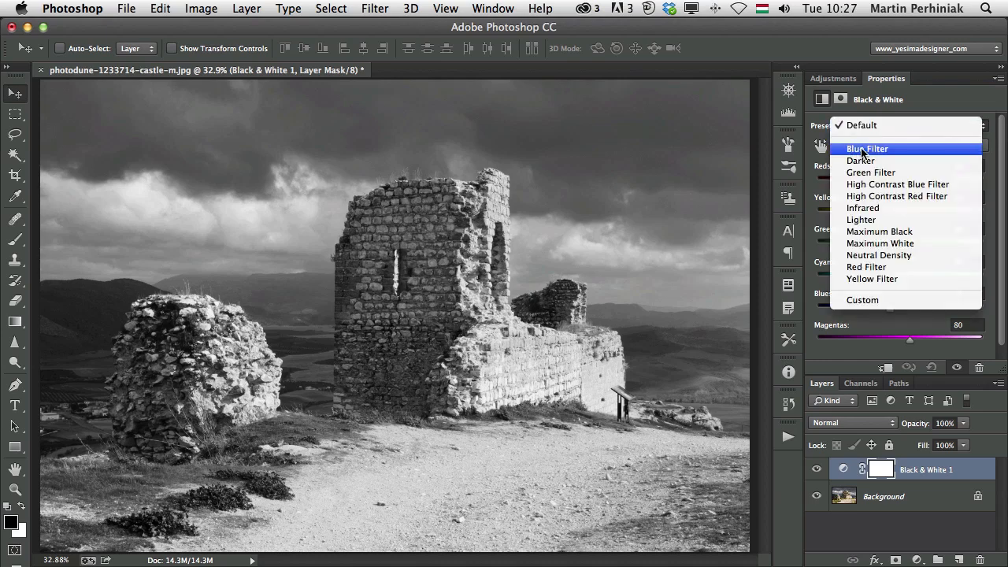
left_click(867, 149)
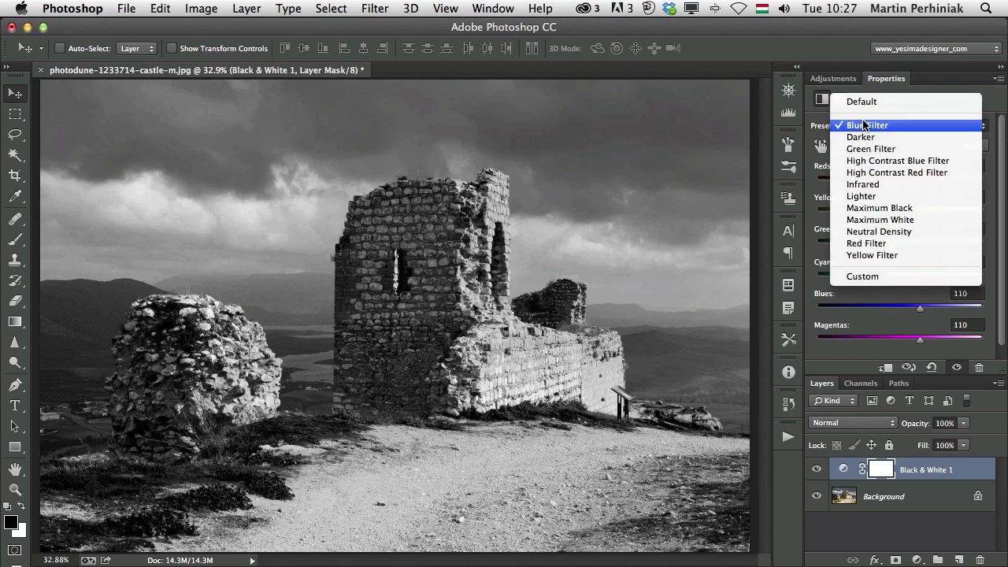
mouse_move(863, 184)
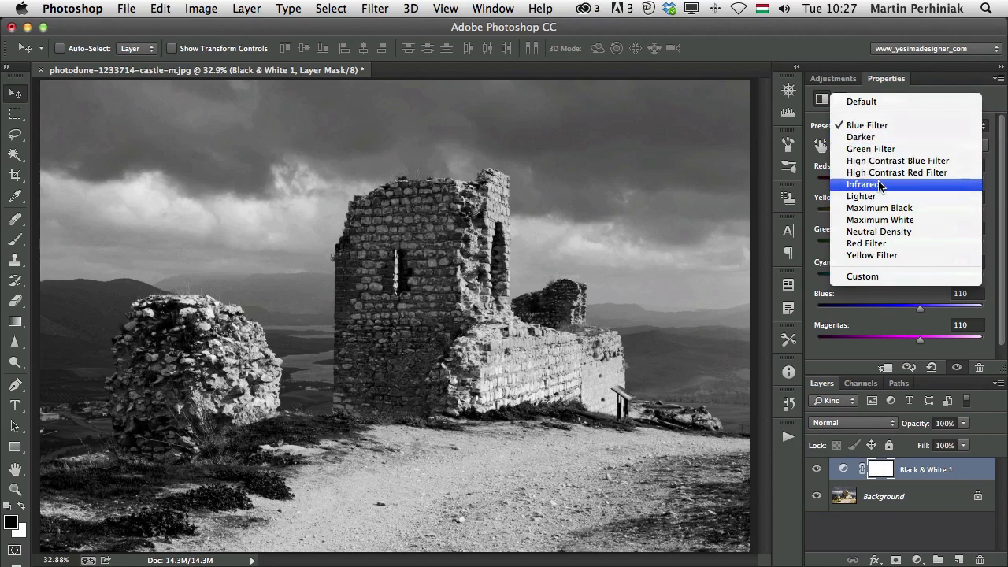
left_click(864, 184)
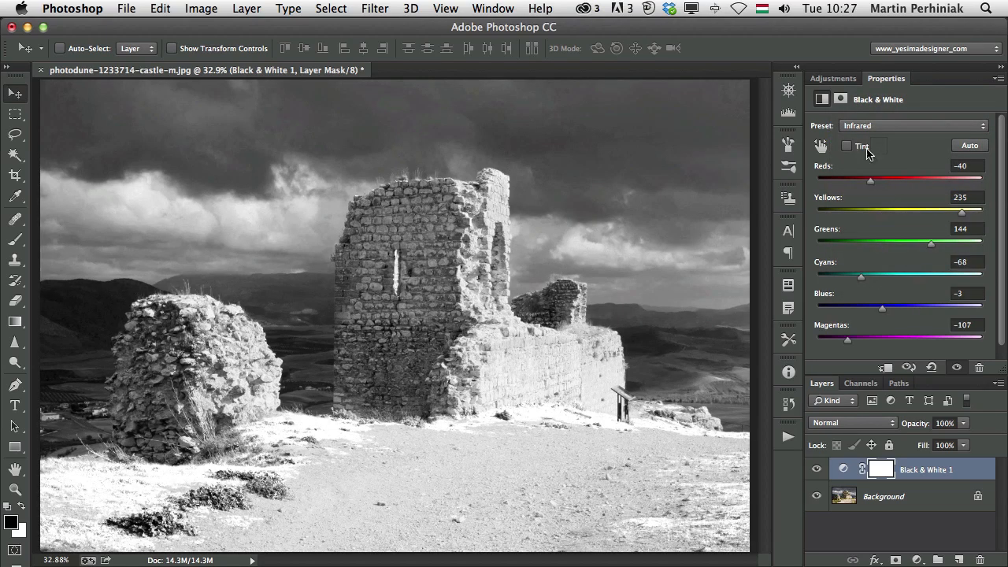
left_click(909, 125)
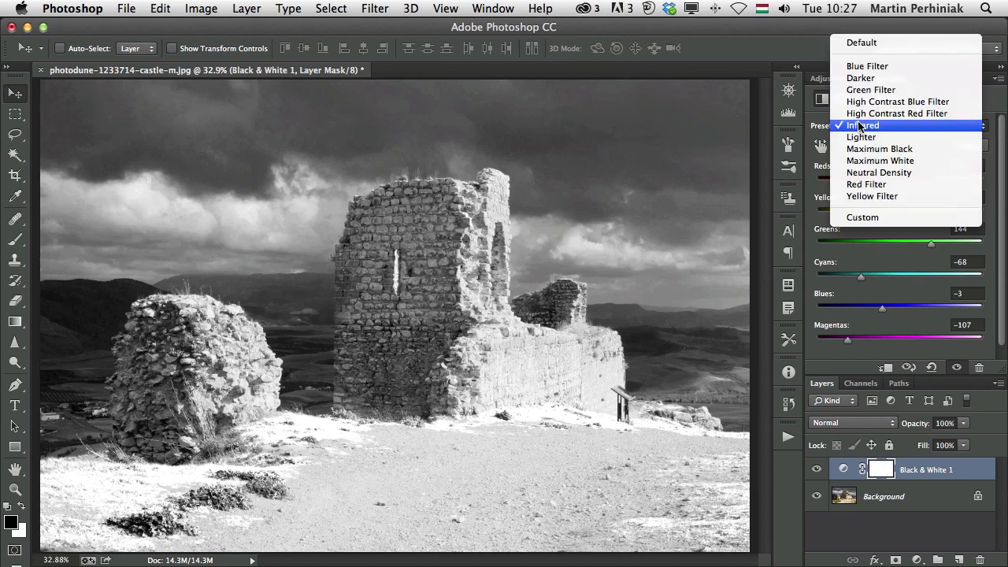
left_click(866, 185)
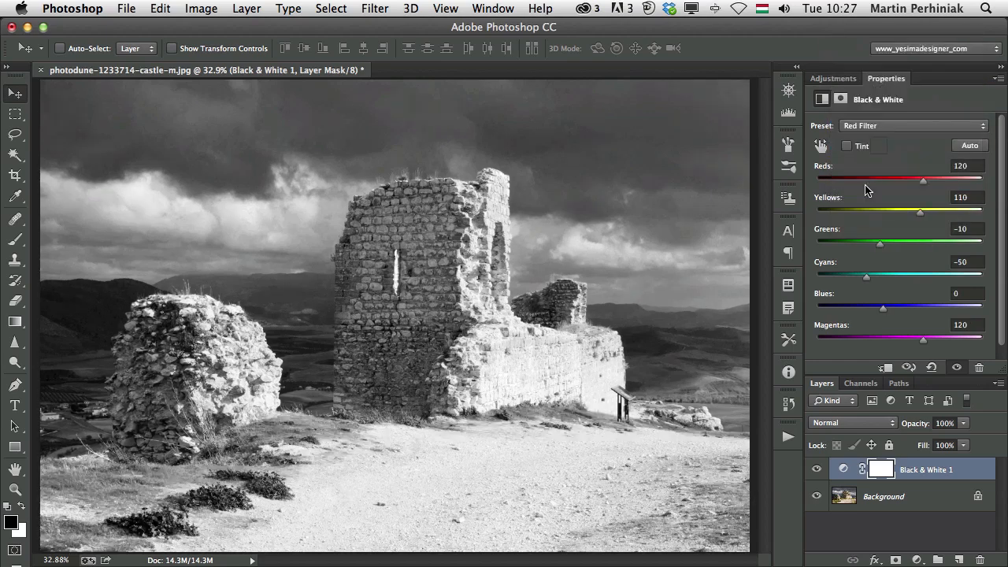
left_click(913, 125)
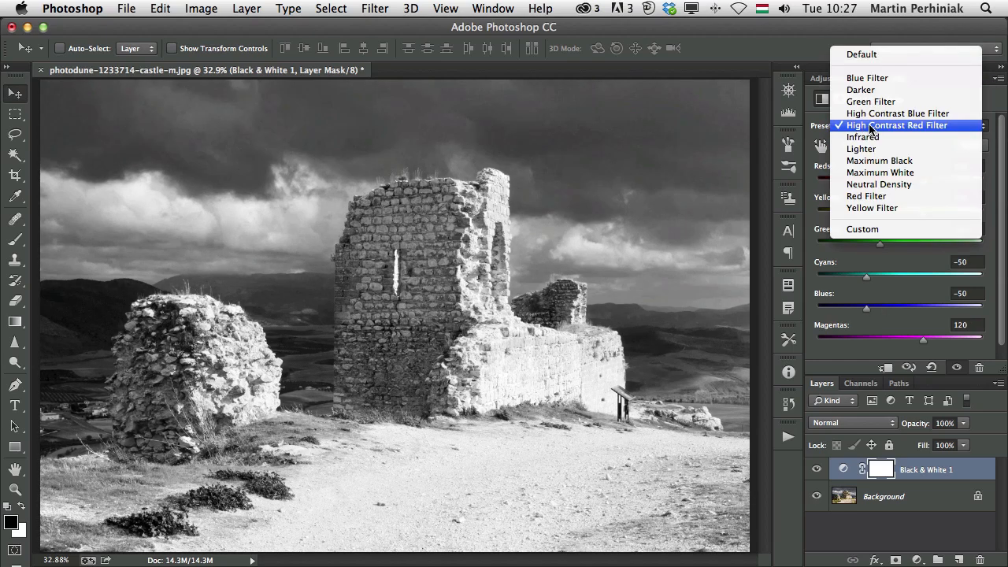
left_click(897, 113)
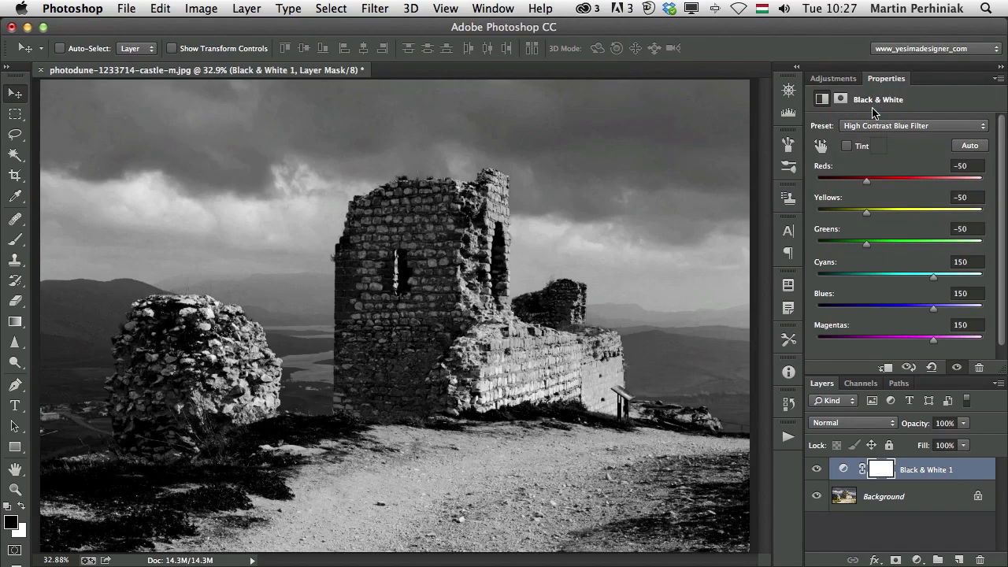
left_click(911, 125)
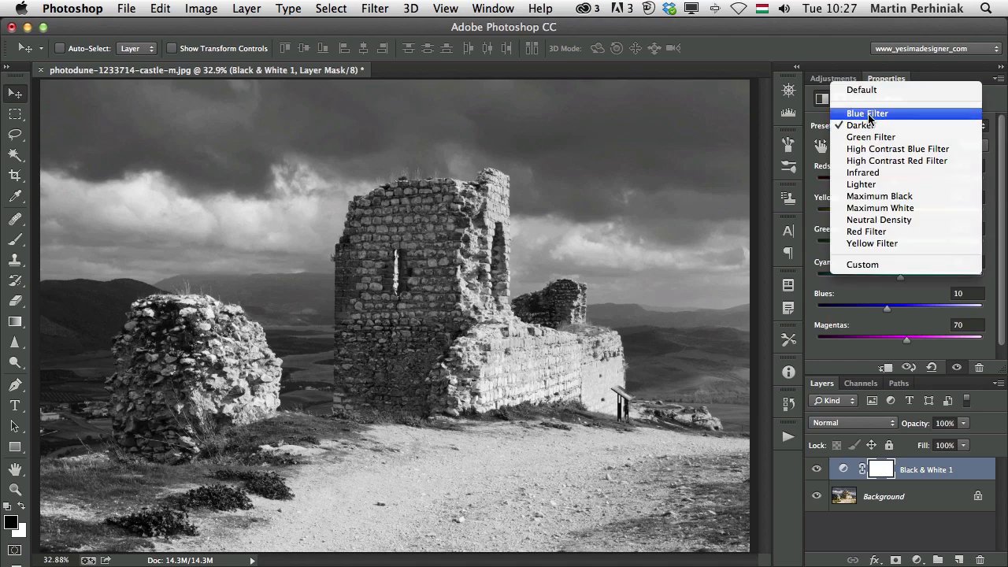
left_click(866, 113)
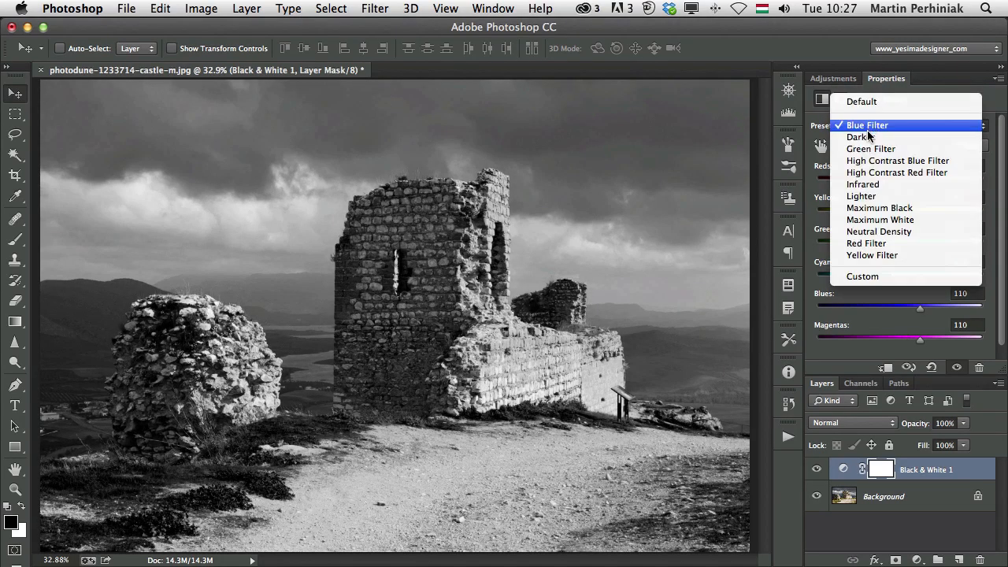
left_click(857, 136)
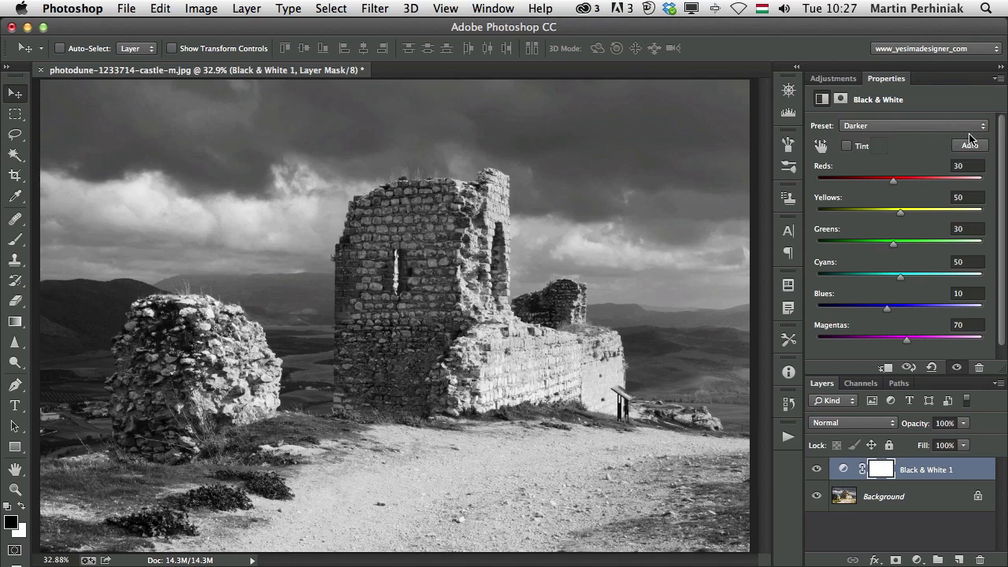
left_click(970, 145)
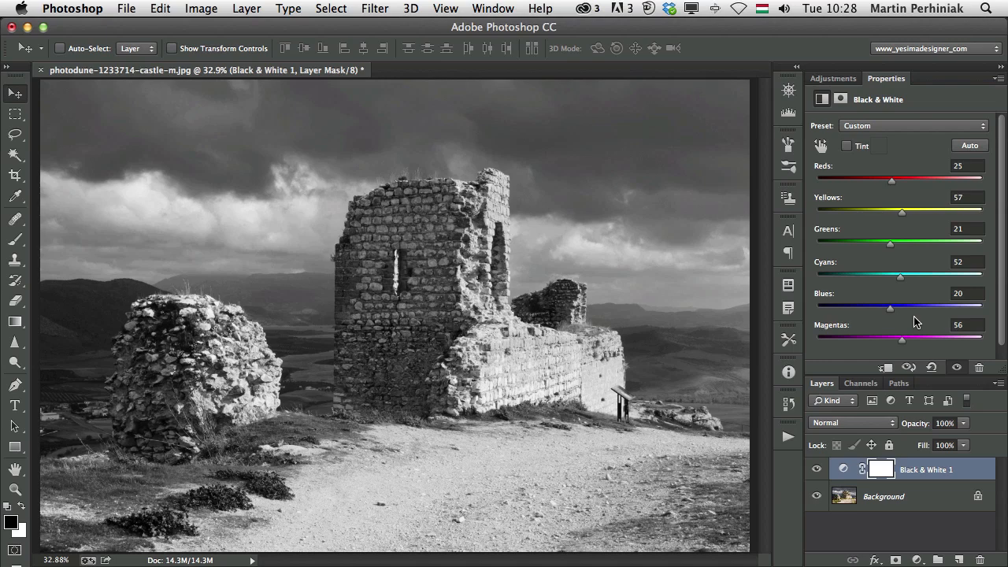
mouse_move(904, 273)
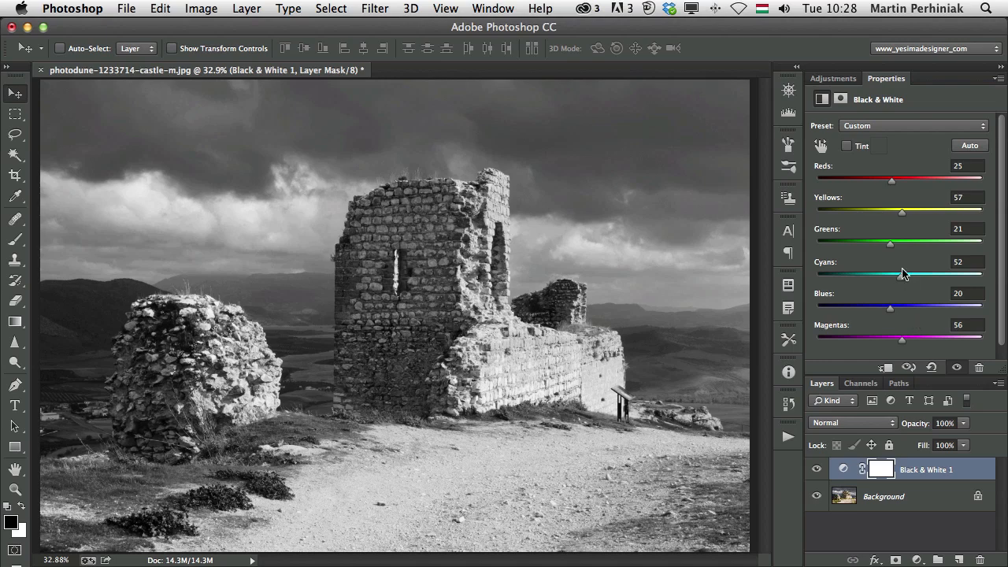
mouse_move(858, 259)
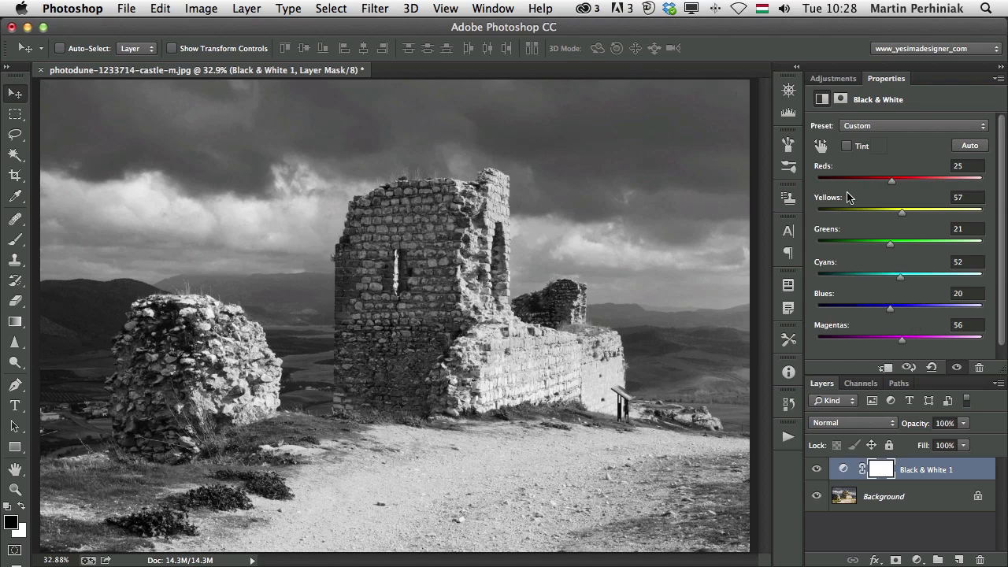
mouse_move(849, 237)
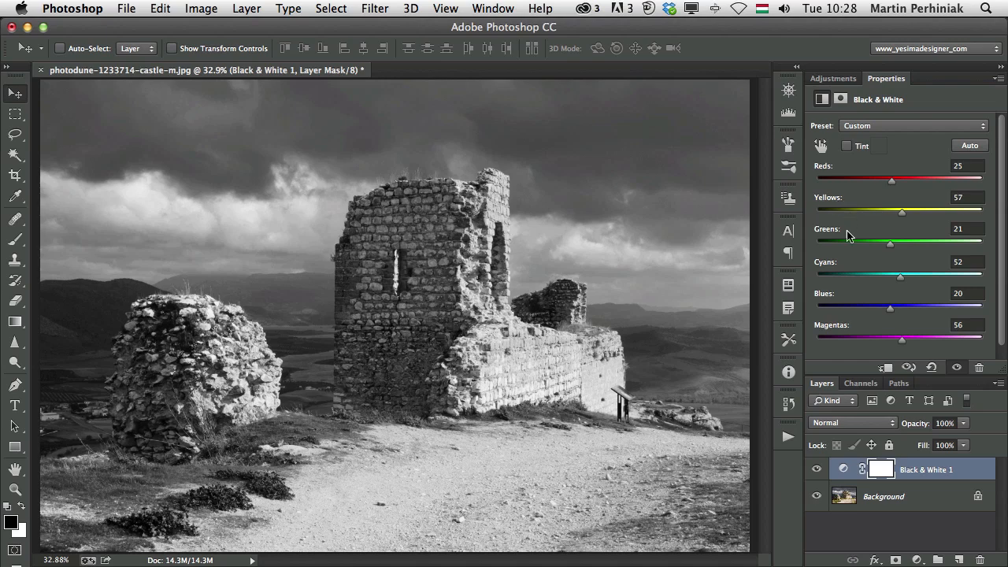
mouse_move(851, 346)
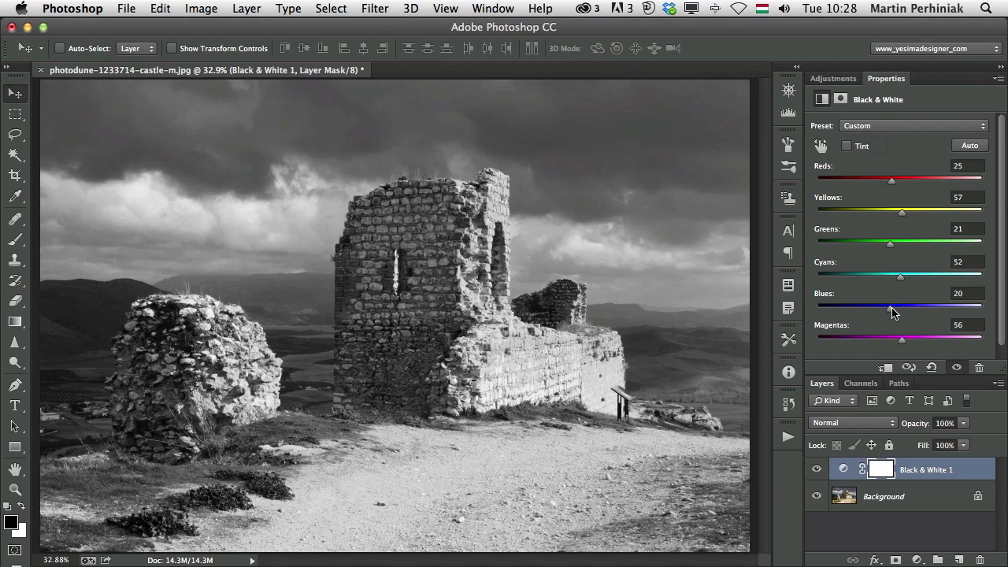
Lower Blues to −134 and Cyans to −200 to darken the sky
left_click_drag(892, 309, 980, 308)
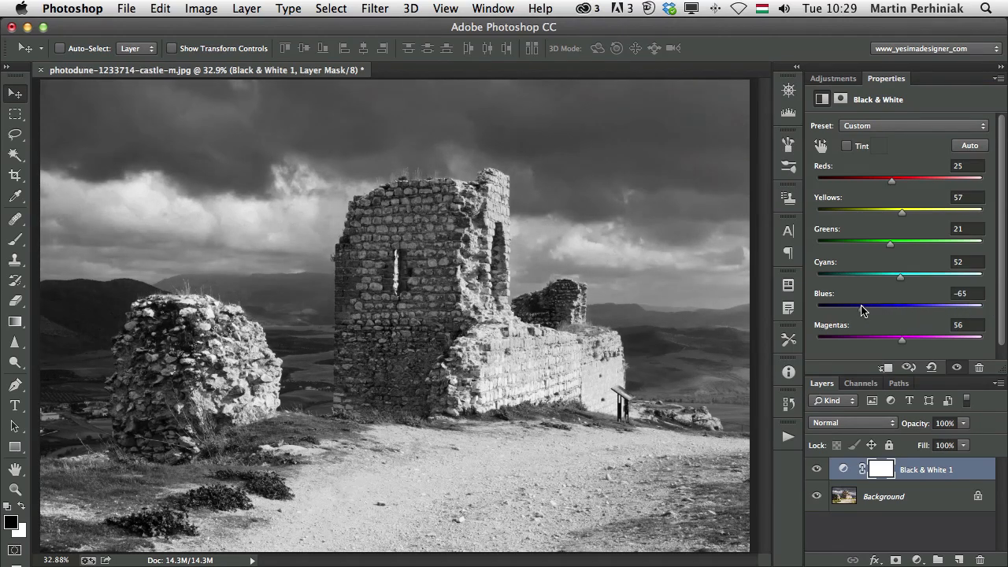
left_click_drag(870, 308, 839, 308)
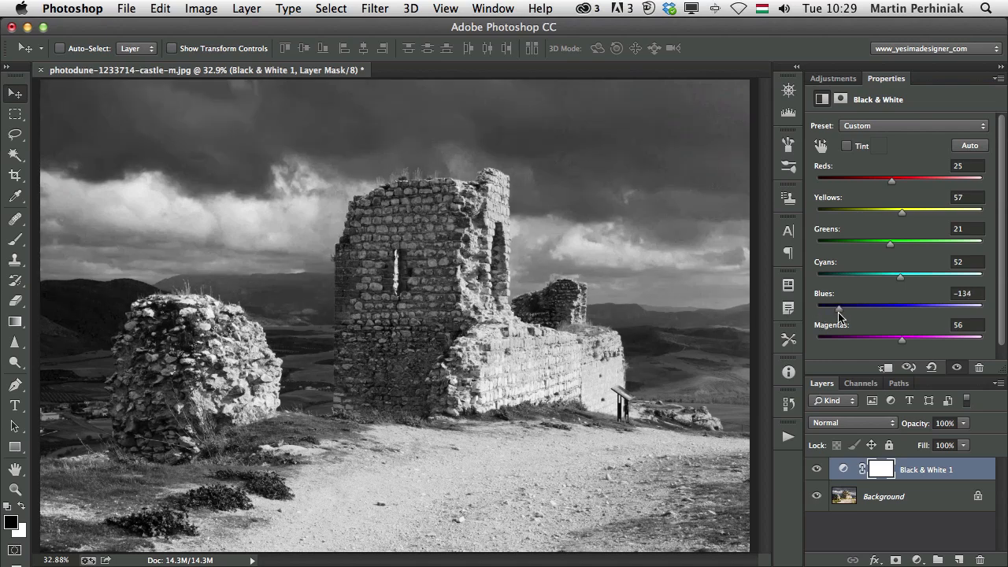
left_click_drag(900, 277, 817, 276)
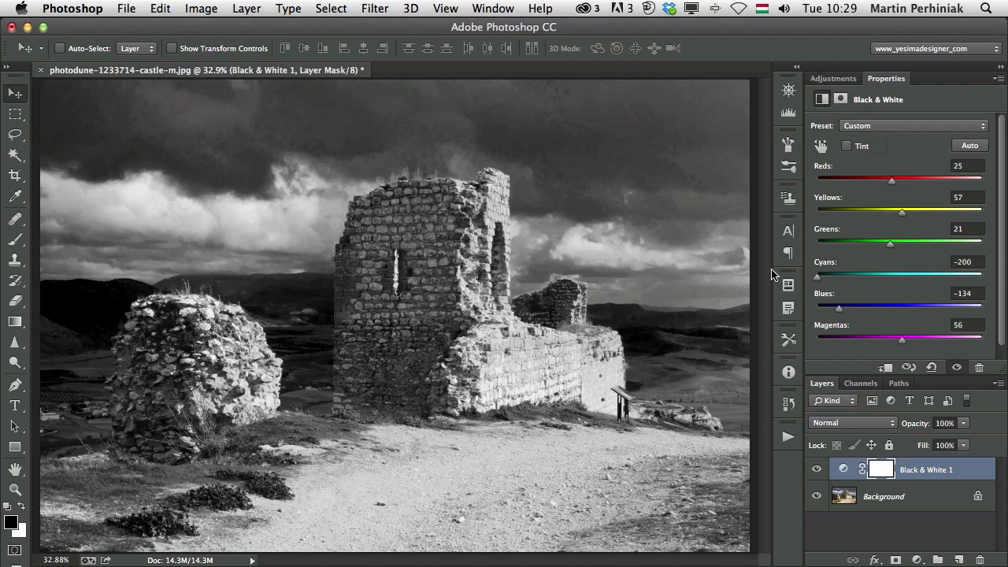
mouse_move(634, 230)
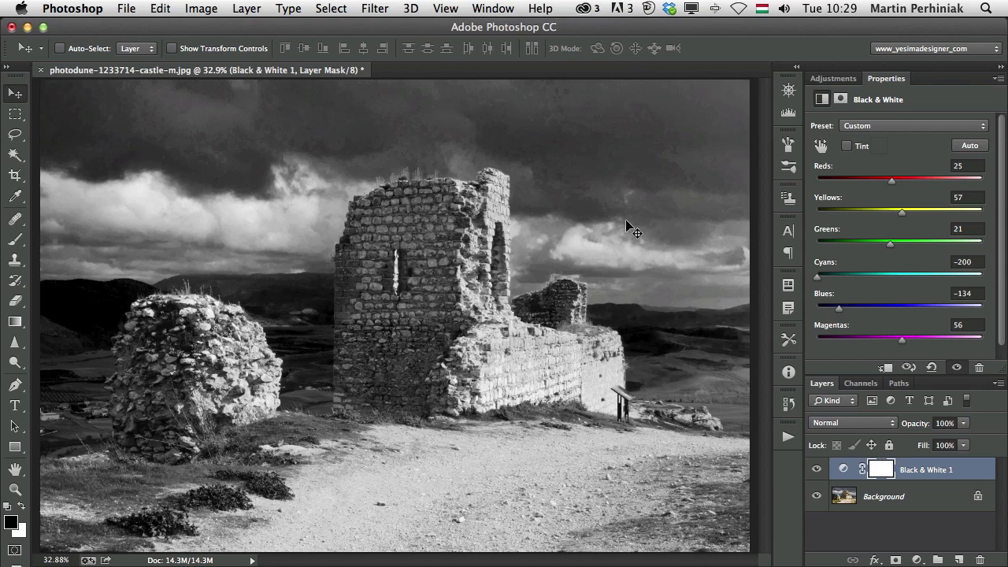
mouse_move(516, 166)
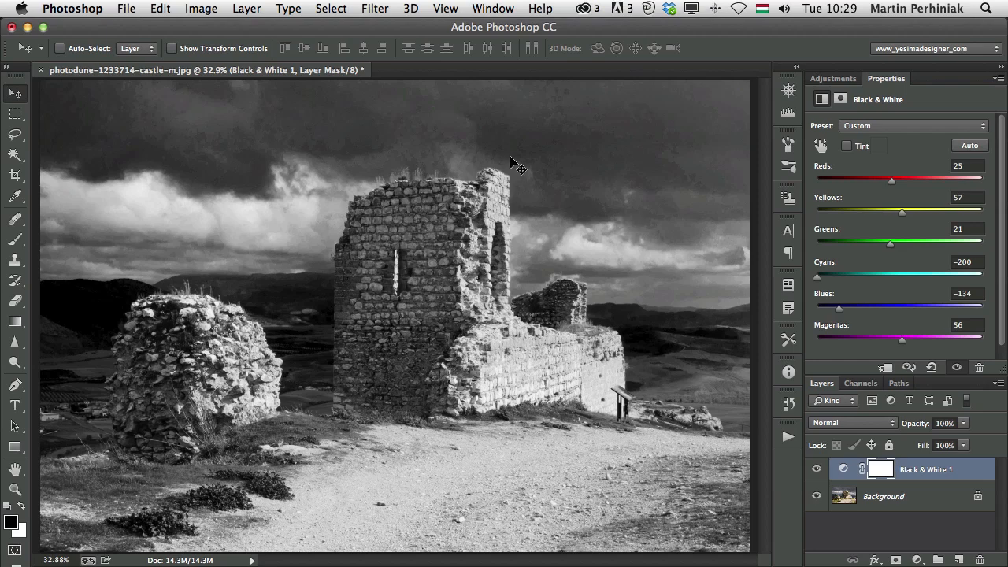
mouse_move(708, 236)
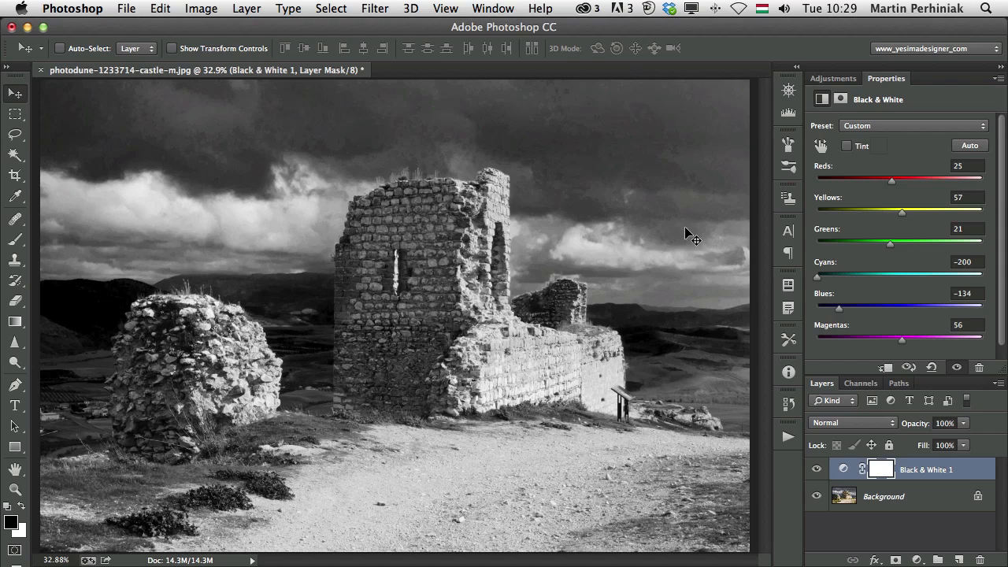
mouse_move(693, 231)
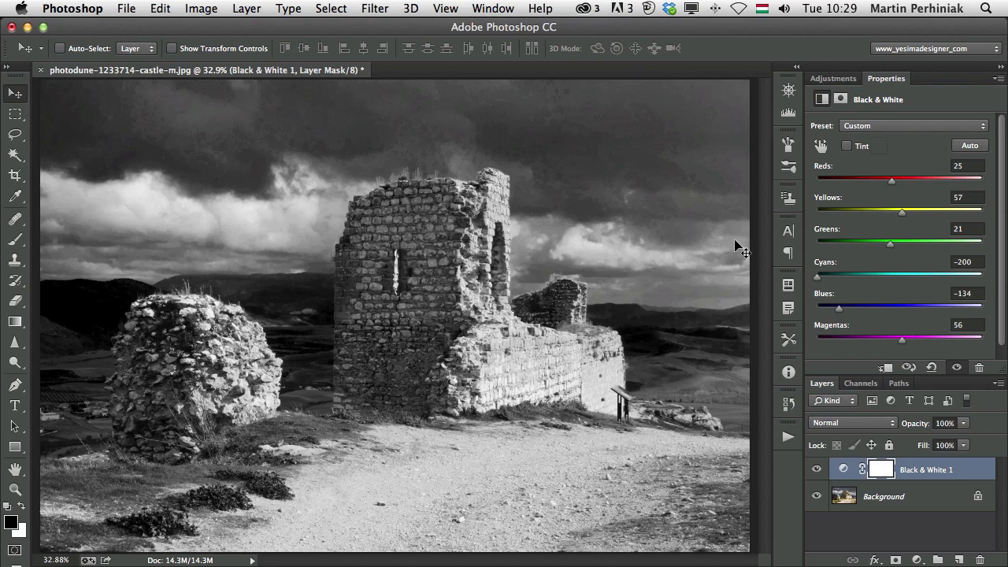
Push Cyans and Yellows to 300 and set Greens to 11, bleaching the path
left_click_drag(816, 277, 982, 277)
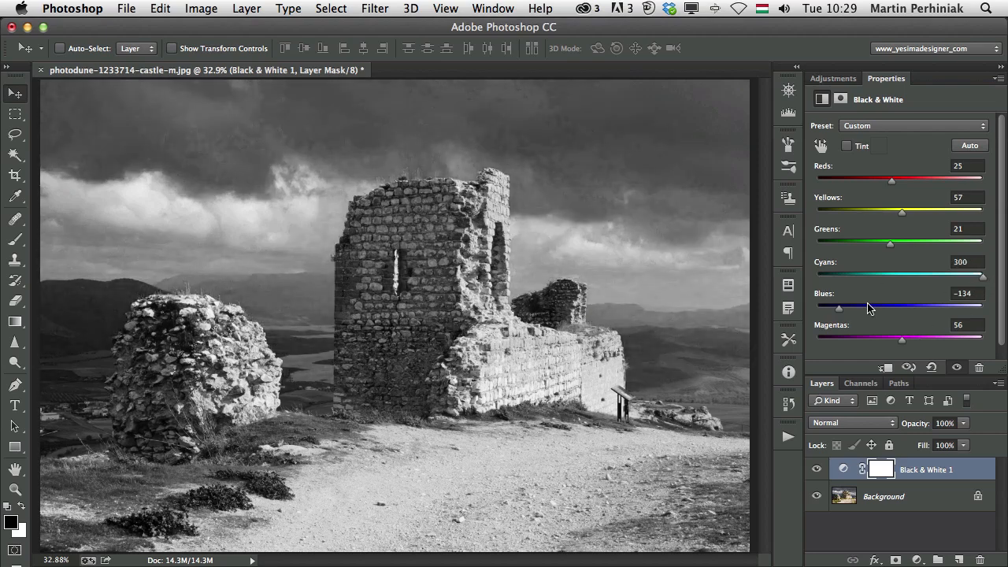
left_click_drag(838, 307, 982, 307)
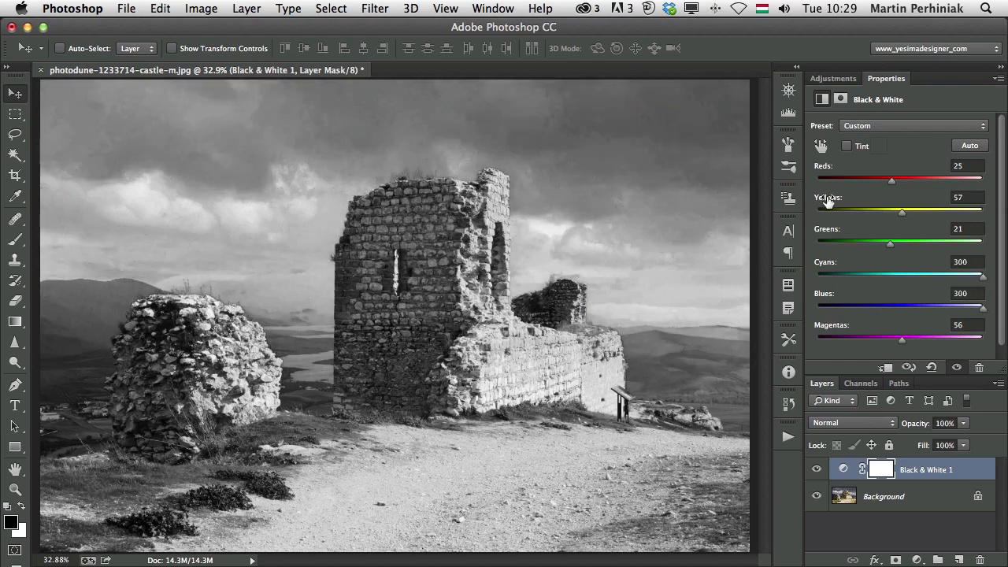
left_click_drag(901, 212, 906, 212)
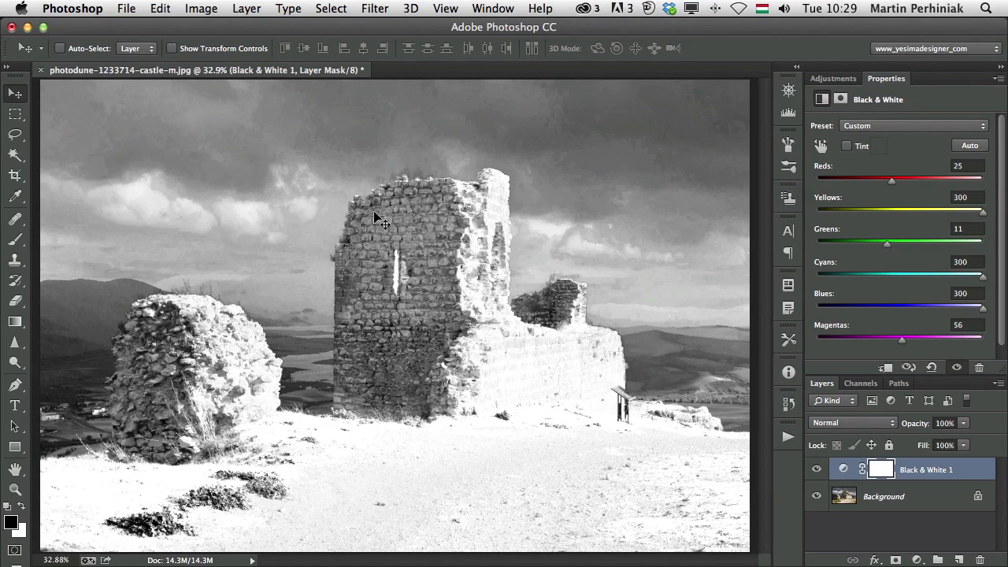
mouse_move(478, 293)
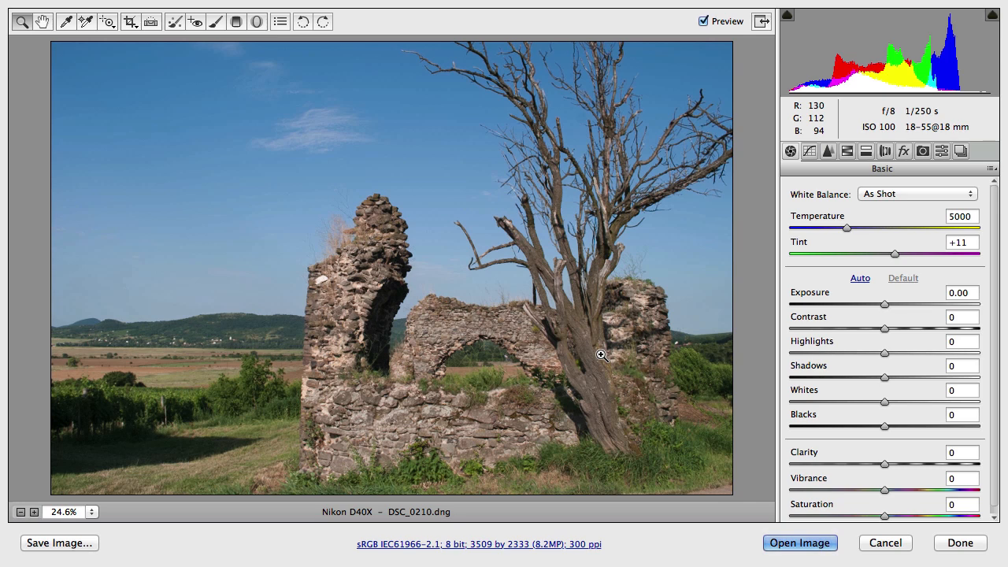
mouse_move(790, 293)
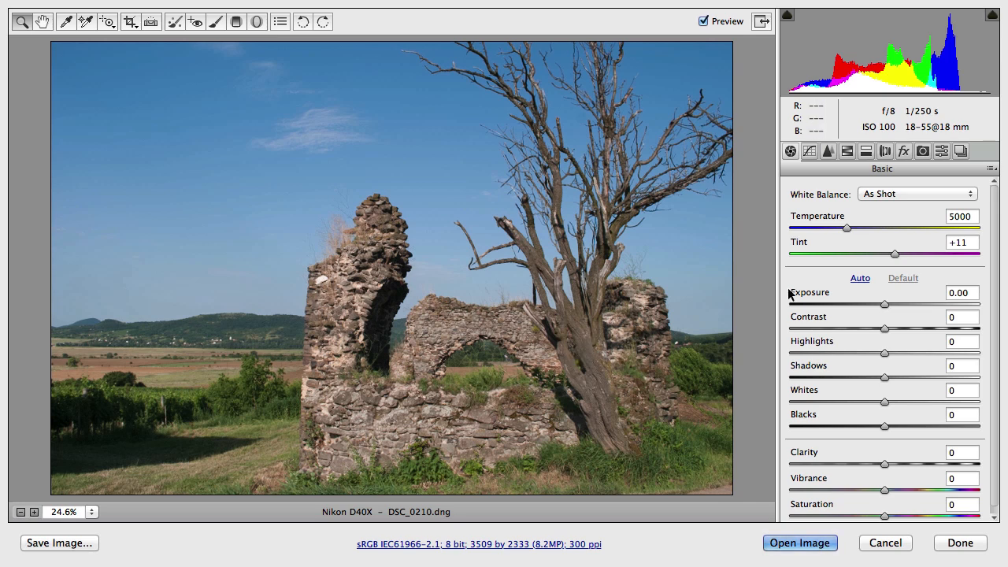
Show the HSL / Grayscale controls and enable Convert to Grayscale
left_click(846, 150)
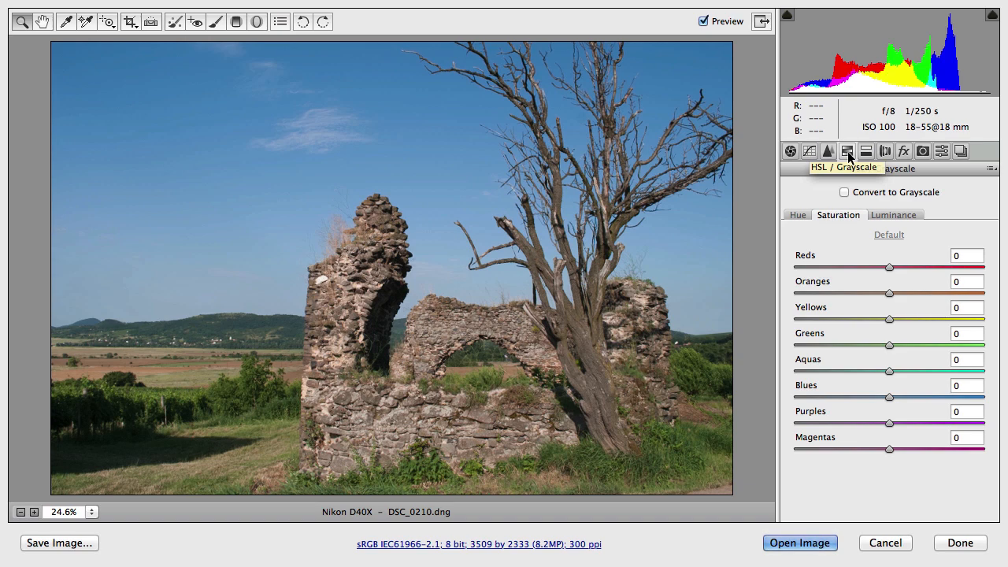
left_click(844, 192)
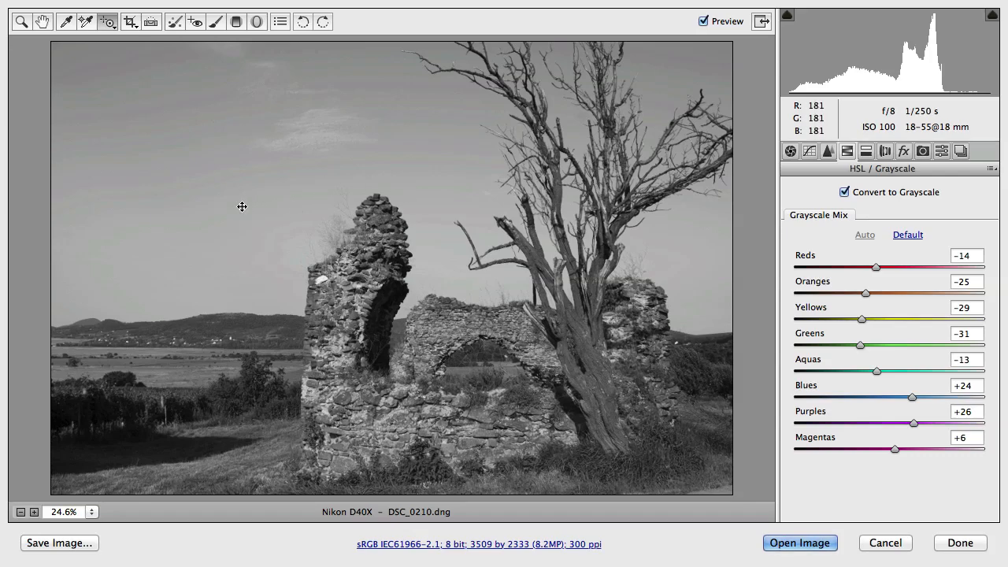
Darken the sky with Blues at -92 and brighten the fields with Greens at +24
left_click_drag(911, 397, 983, 397)
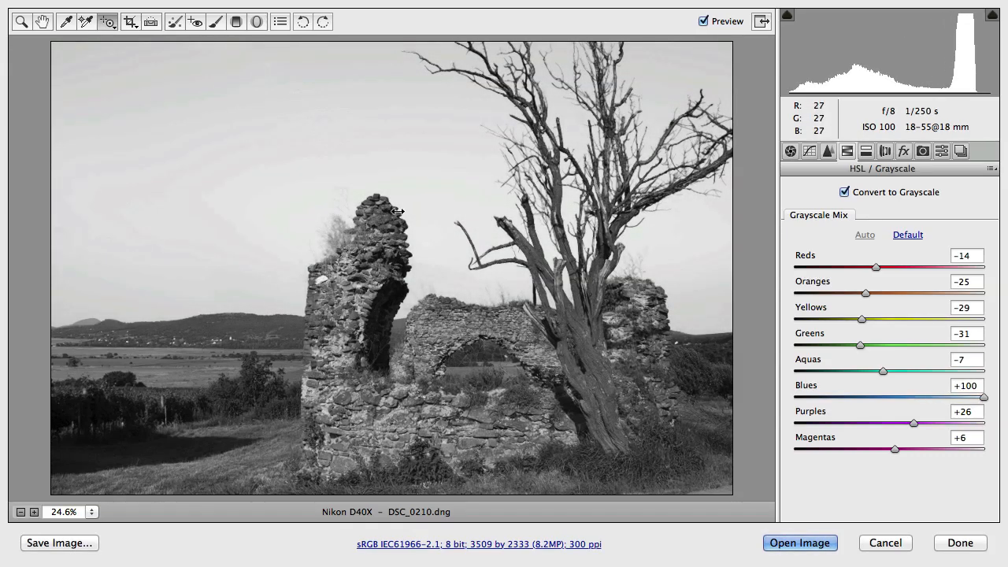
left_click_drag(984, 397, 794, 397)
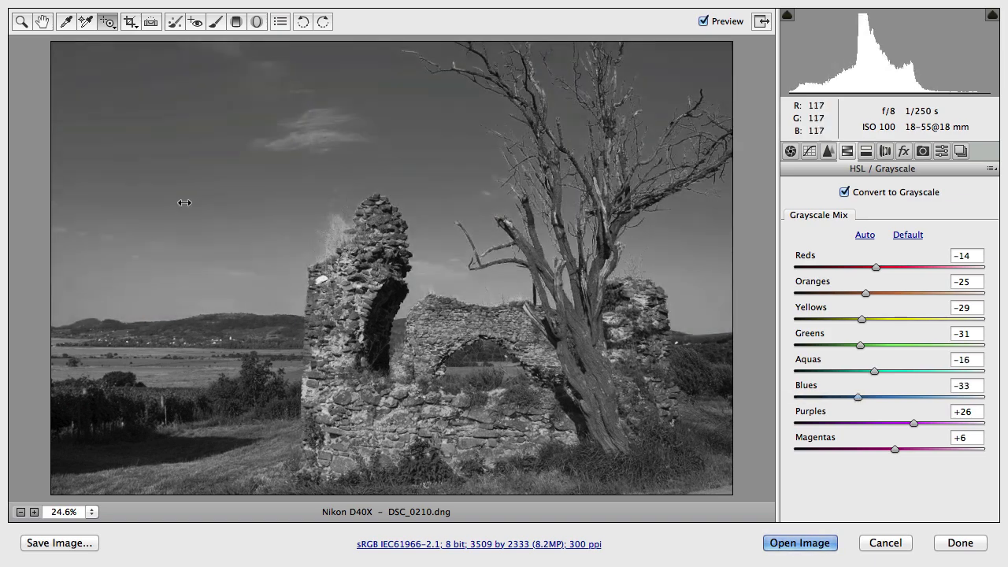
left_click_drag(858, 397, 832, 397)
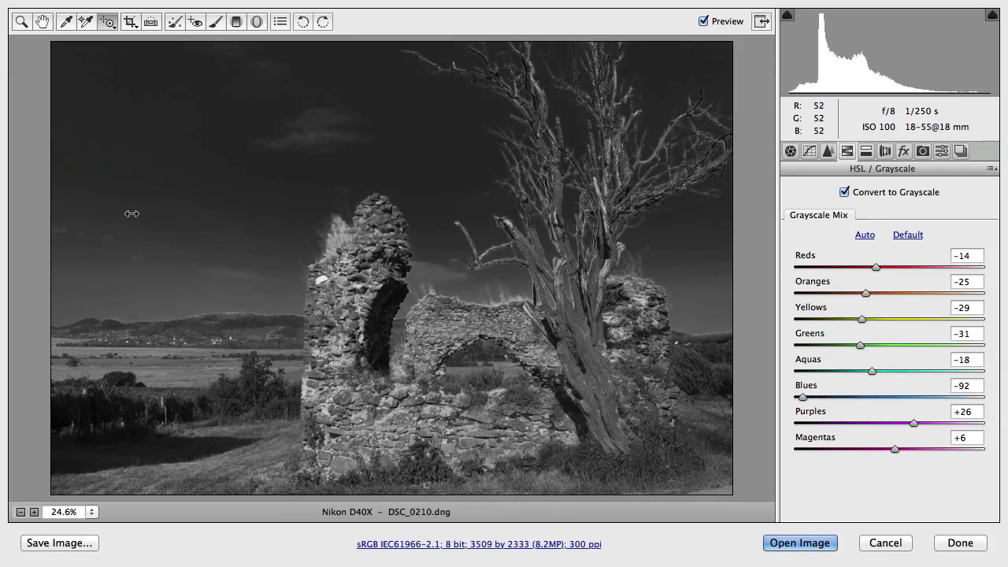
left_click_drag(860, 345, 912, 345)
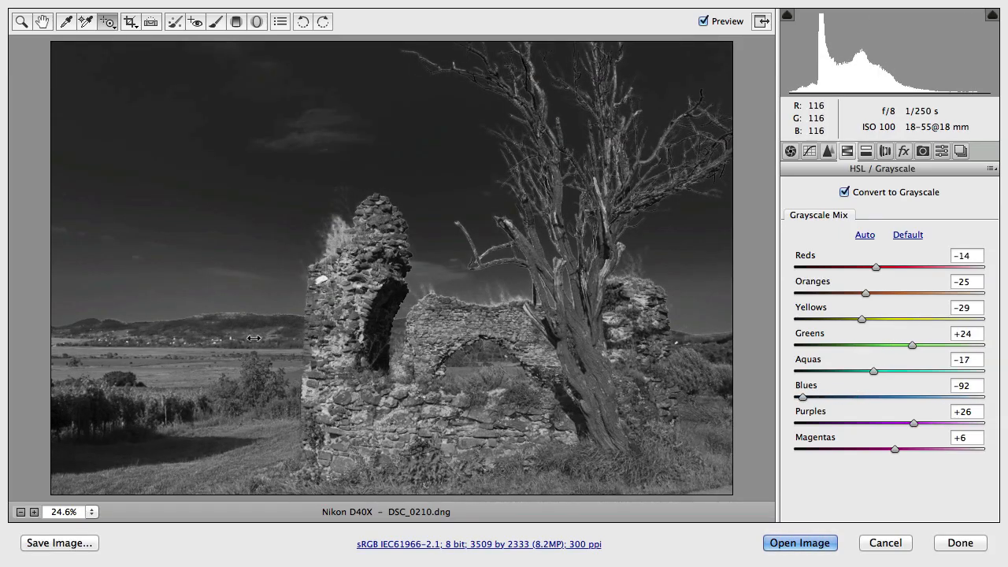
left_click_drag(911, 345, 848, 345)
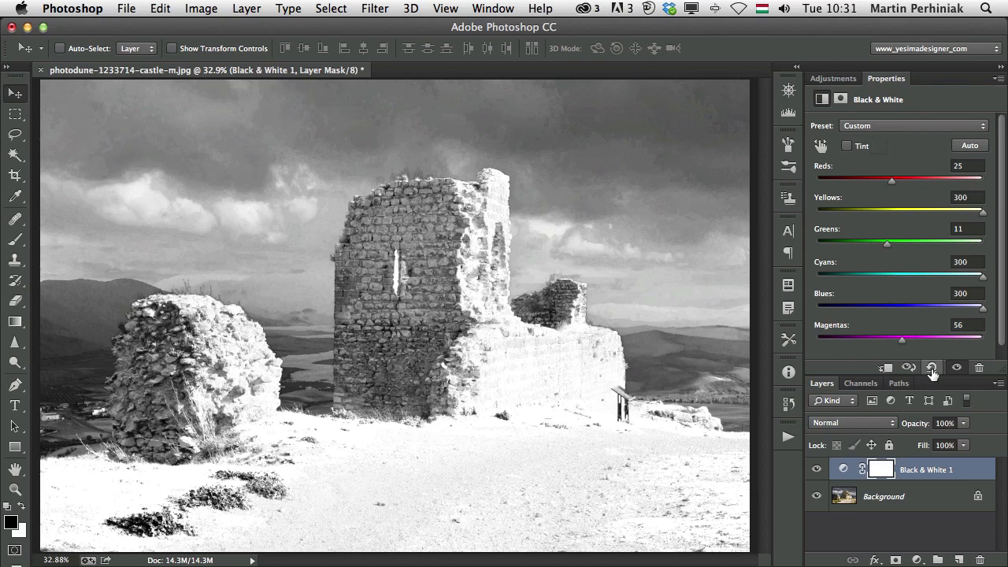
mouse_move(932, 368)
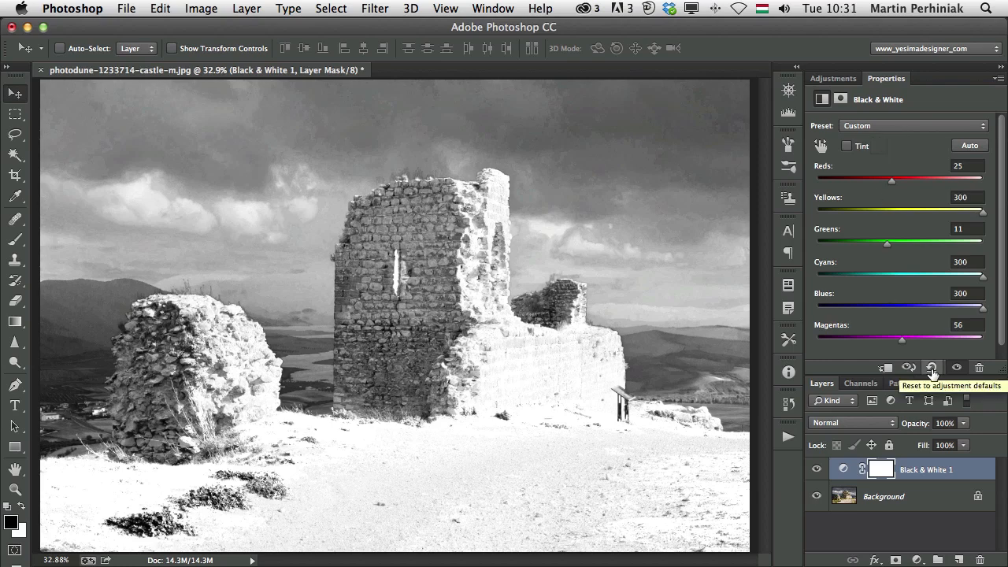
Use the Properties panel reset button to restore the default Black & White mix
left_click(932, 367)
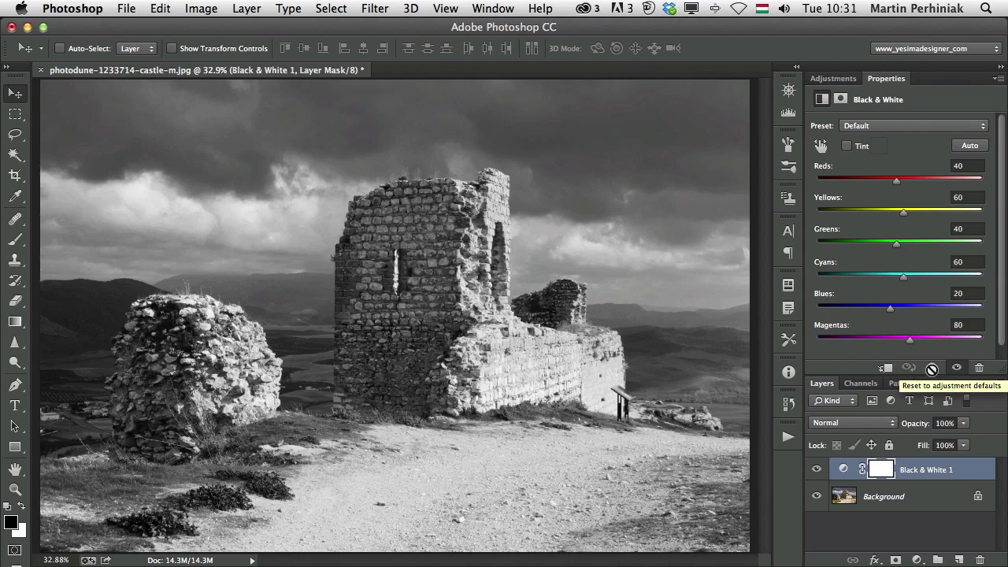
mouse_move(823, 168)
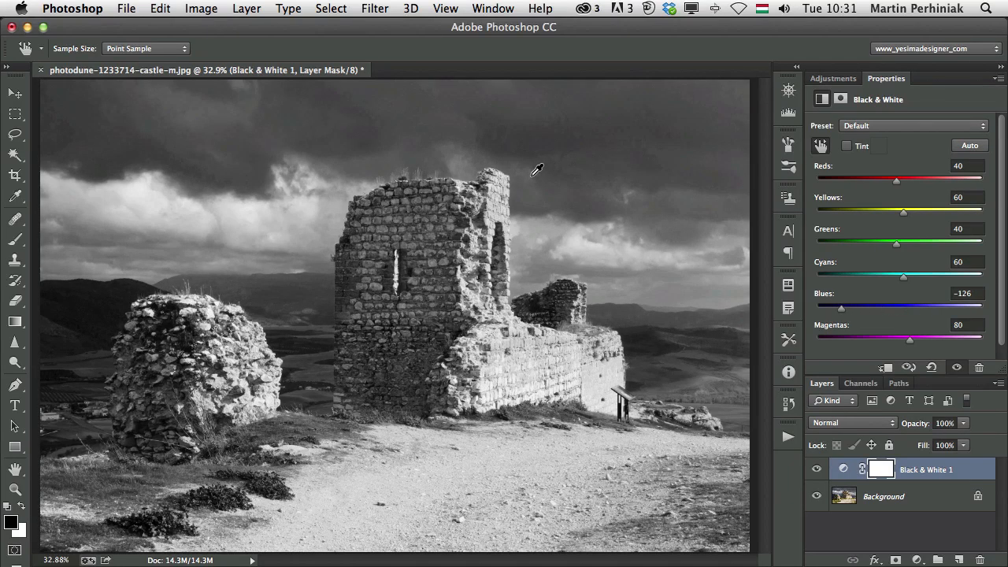
mouse_move(914, 172)
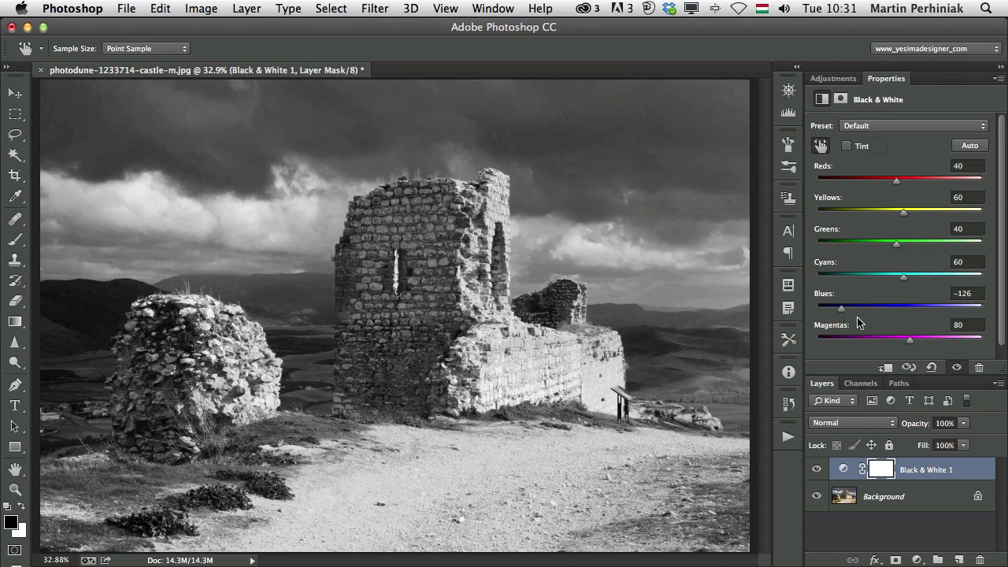
left_click_drag(839, 308, 890, 307)
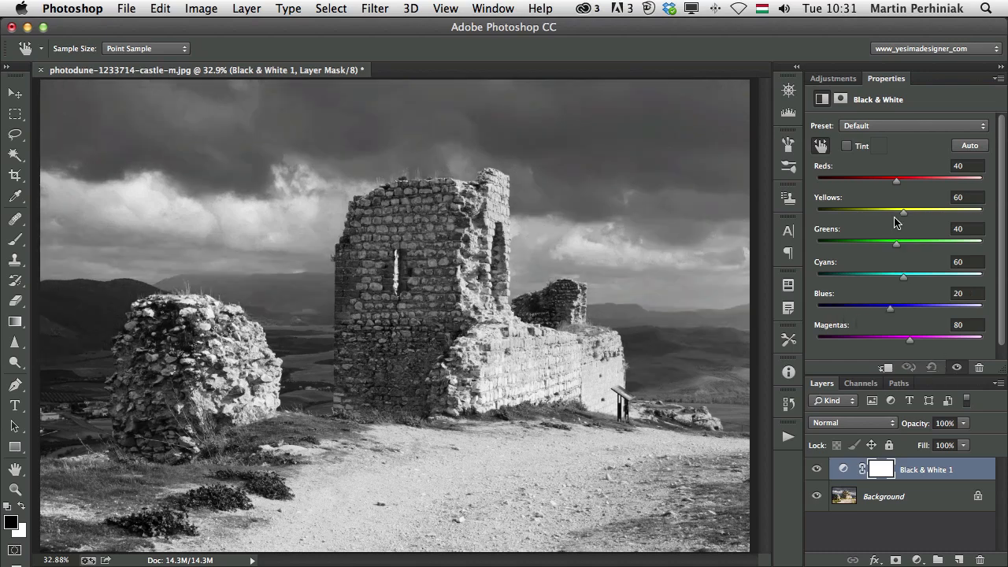
mouse_move(843, 161)
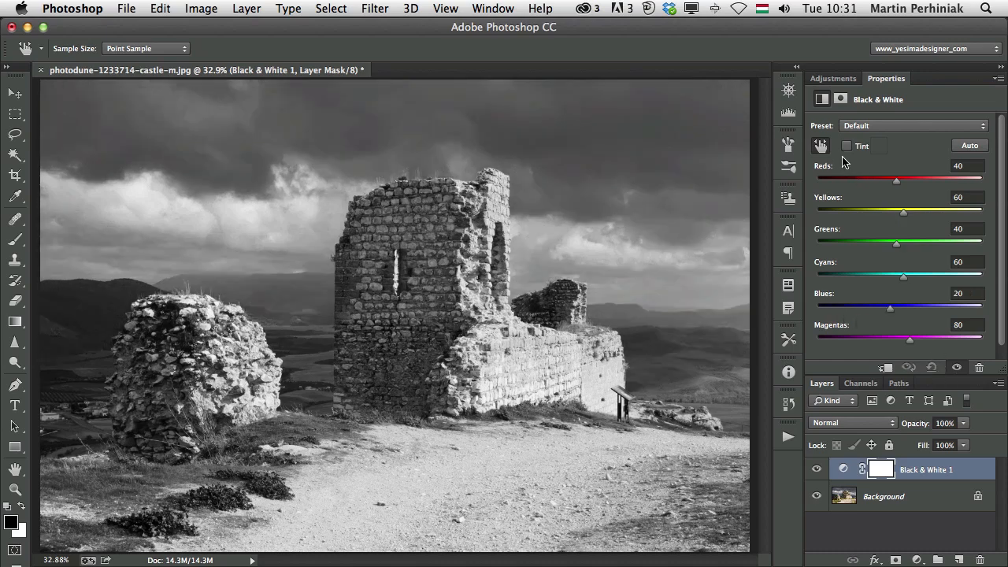
mouse_move(852, 154)
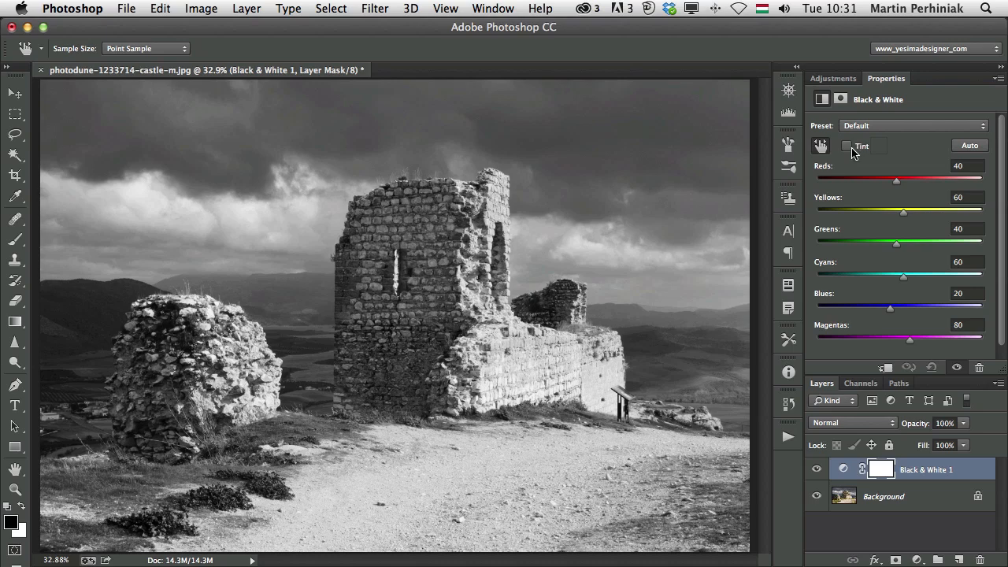
left_click(848, 146)
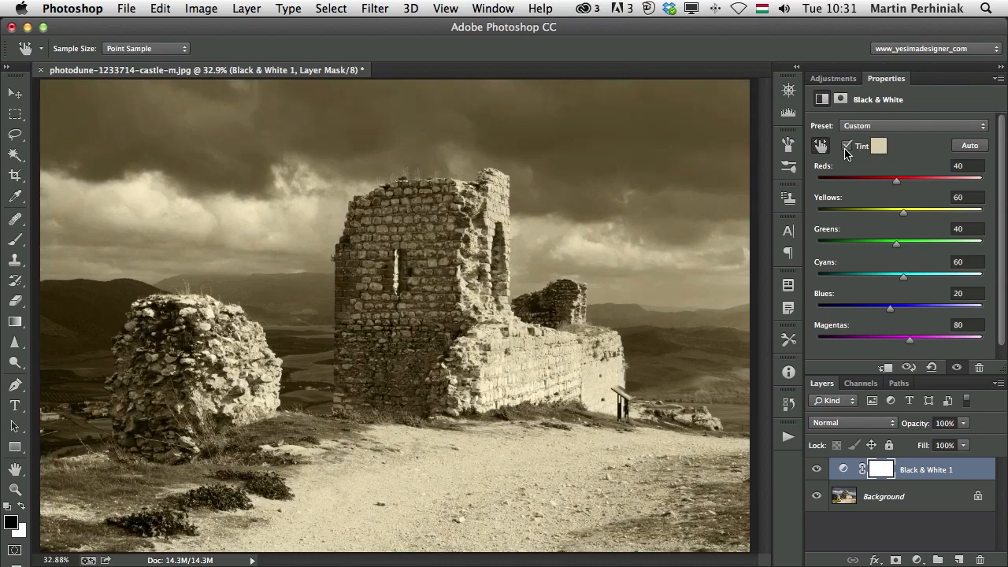
Pick a paler, less saturated sepia tint colour in the Color Picker and confirm it
left_click(879, 146)
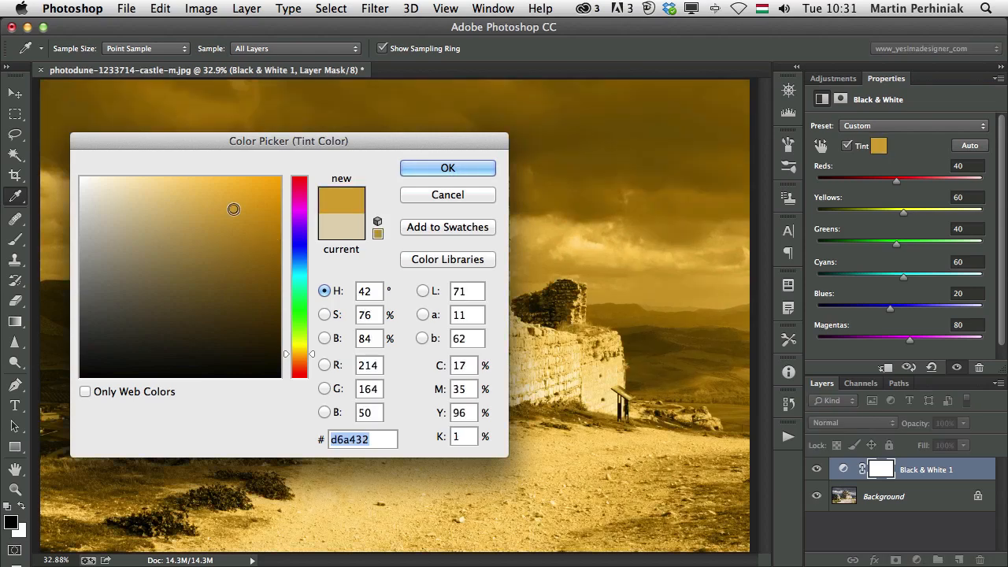
left_click(130, 213)
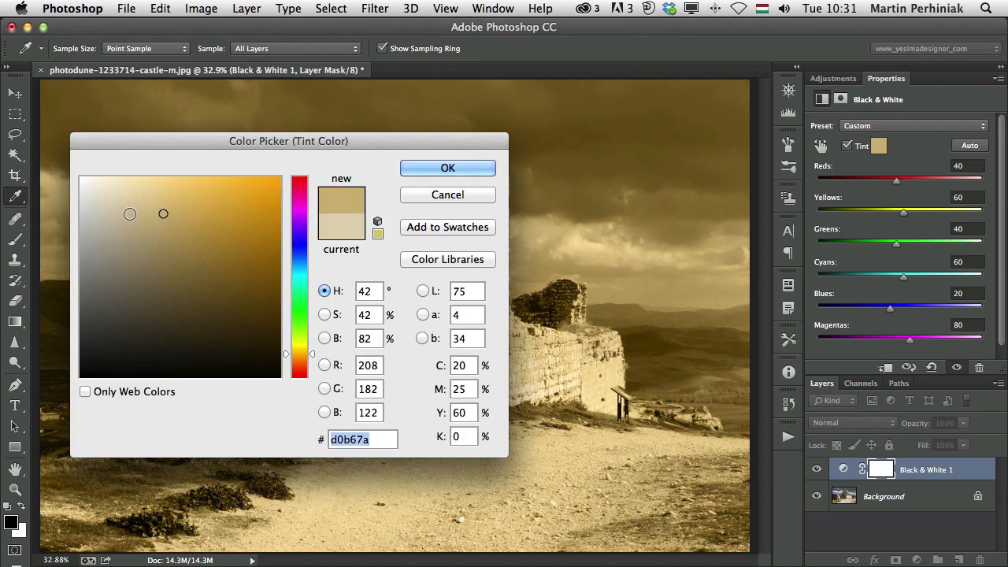
left_click(447, 168)
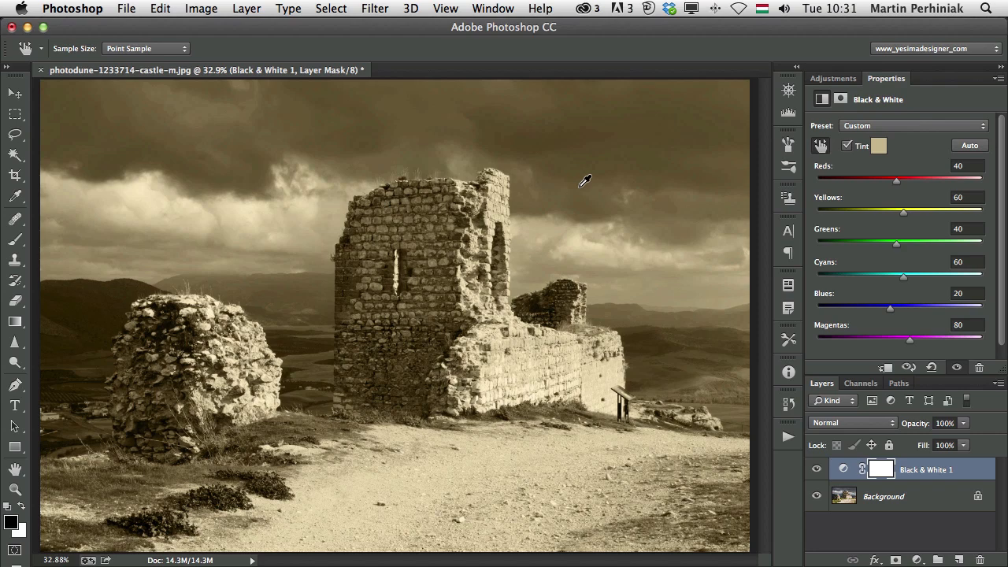
mouse_move(887, 354)
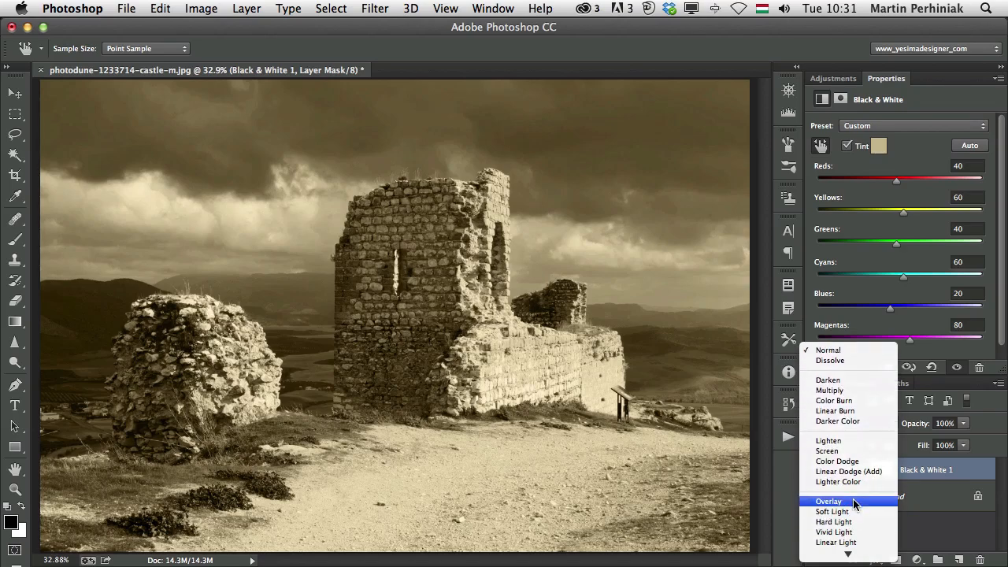
Switch the Black & White 1 layer's blend mode to Overlay
left_click(828, 501)
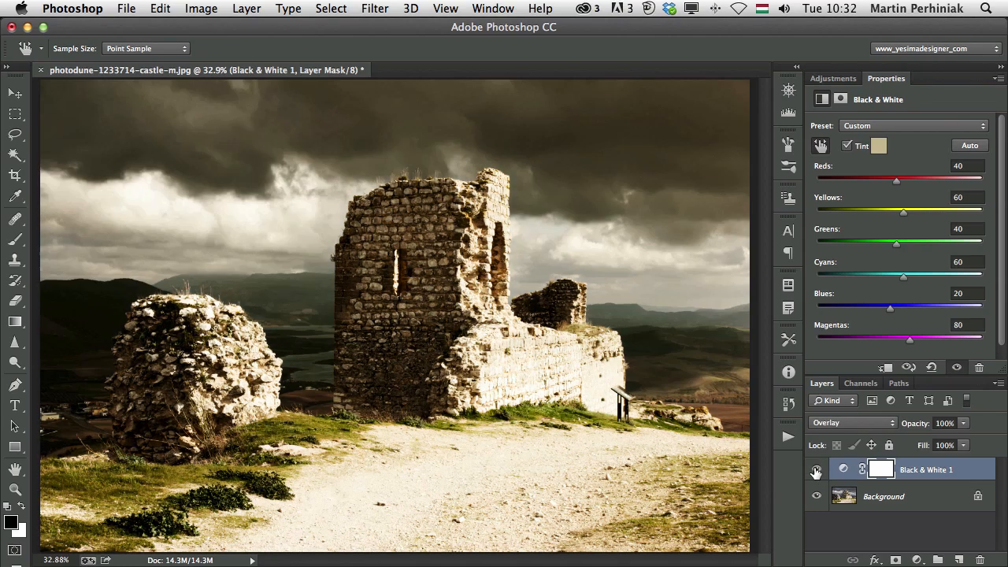
Enable Tint and set its colour to a pale pink-magenta in the Color Picker
left_click(879, 145)
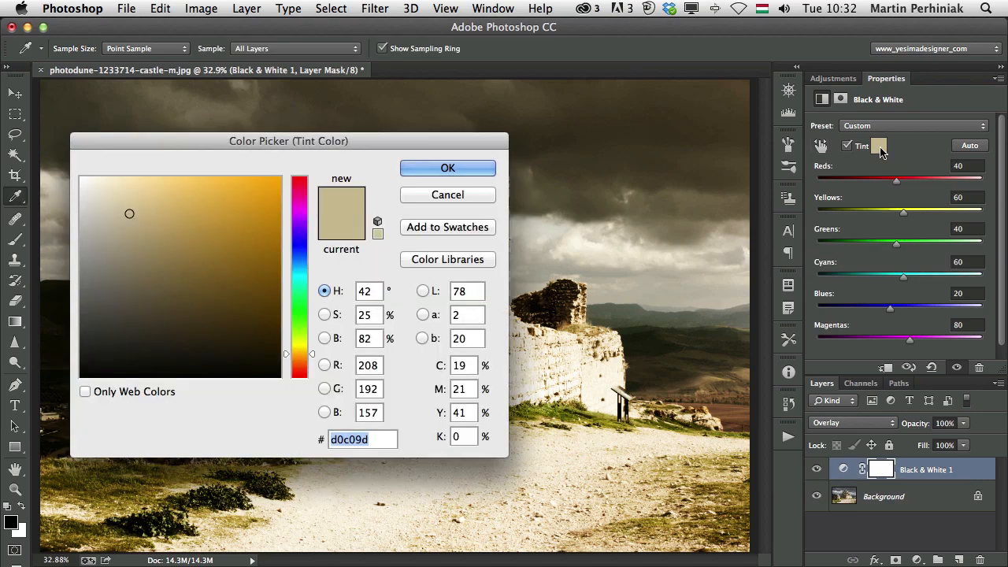
left_click(447, 167)
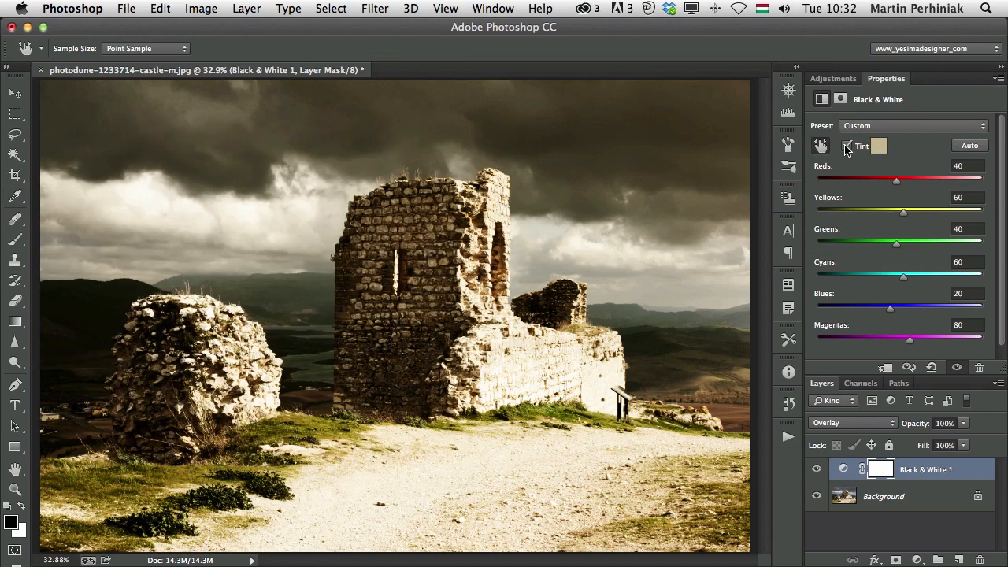
left_click(848, 146)
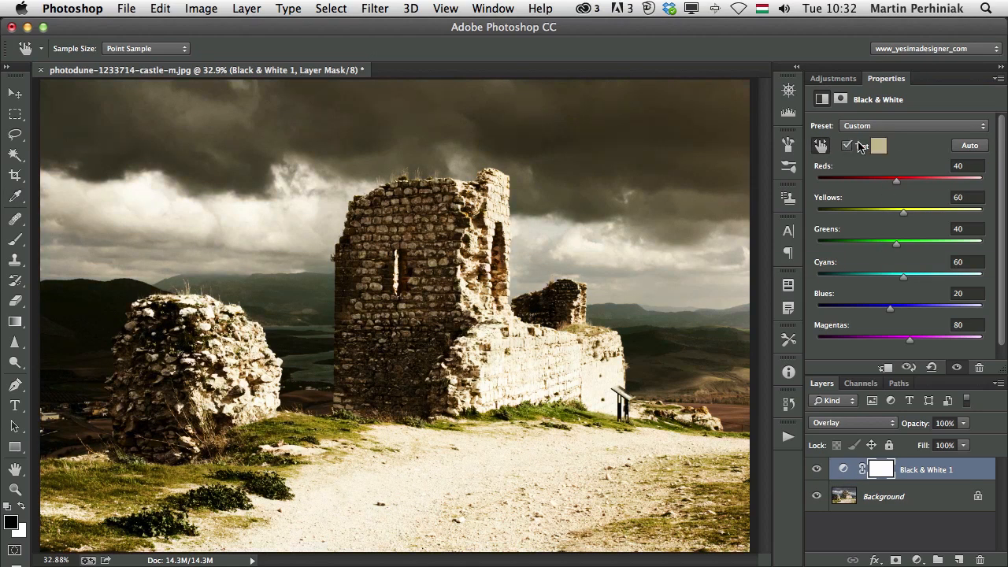
left_click(880, 145)
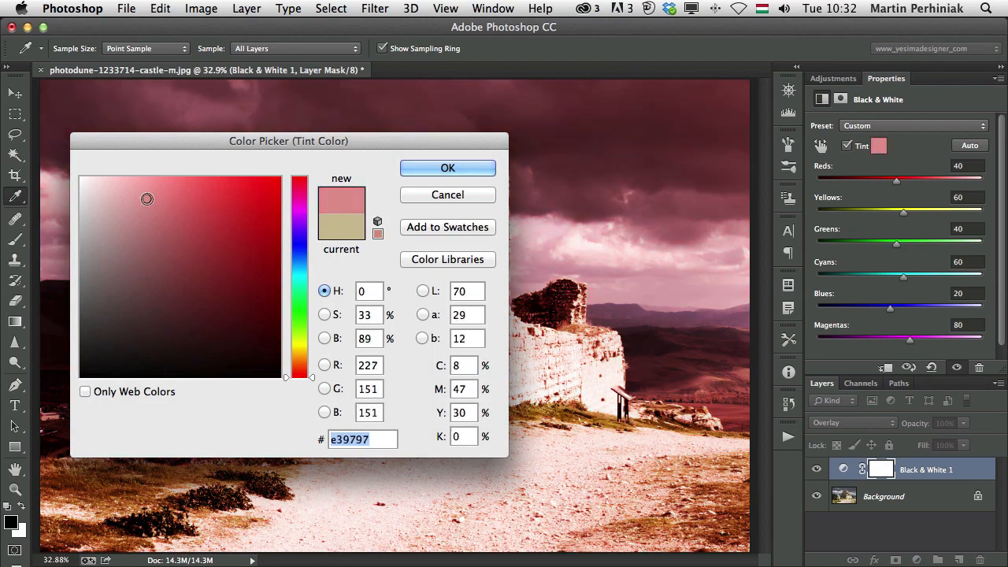
left_click(115, 178)
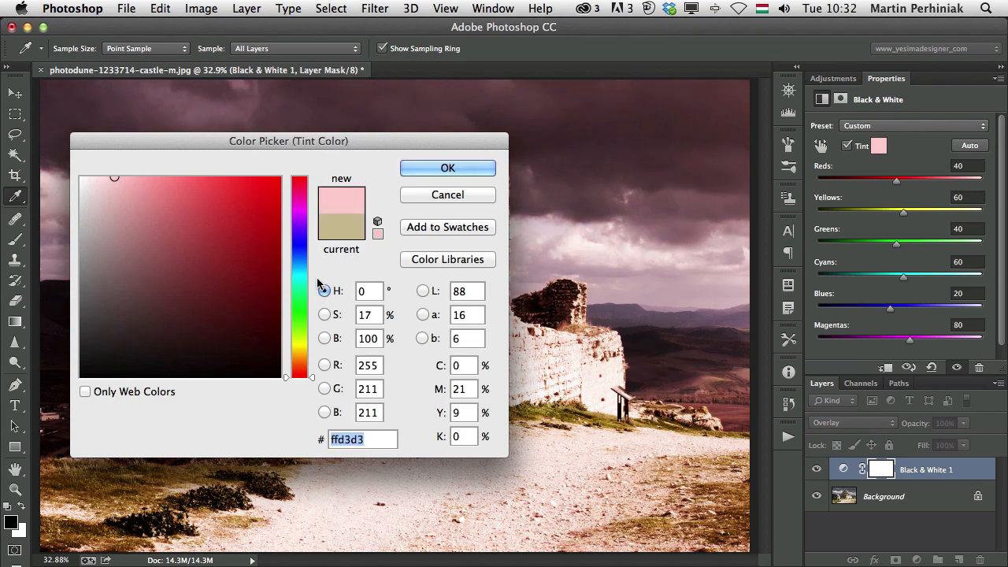
left_click(300, 215)
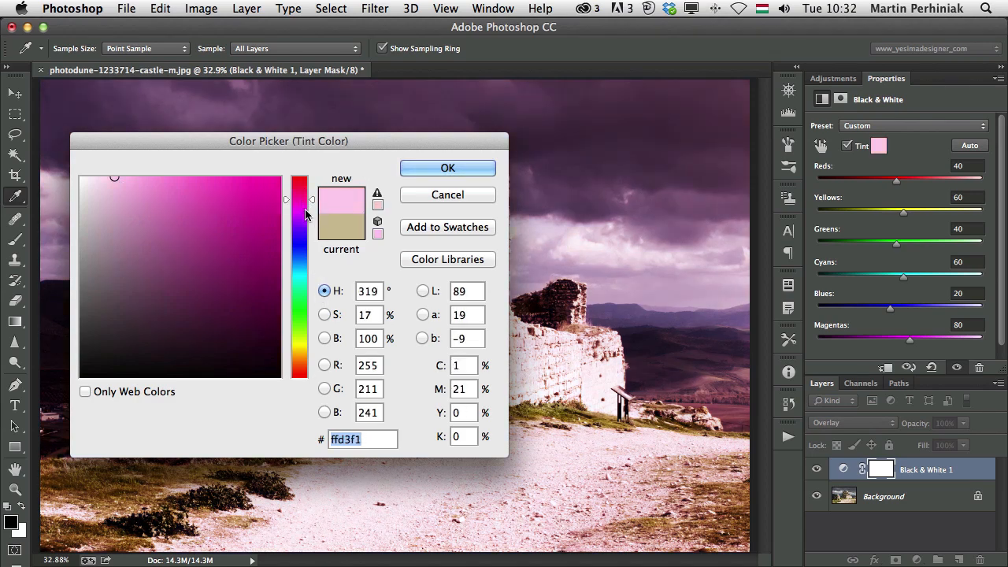
left_click(447, 167)
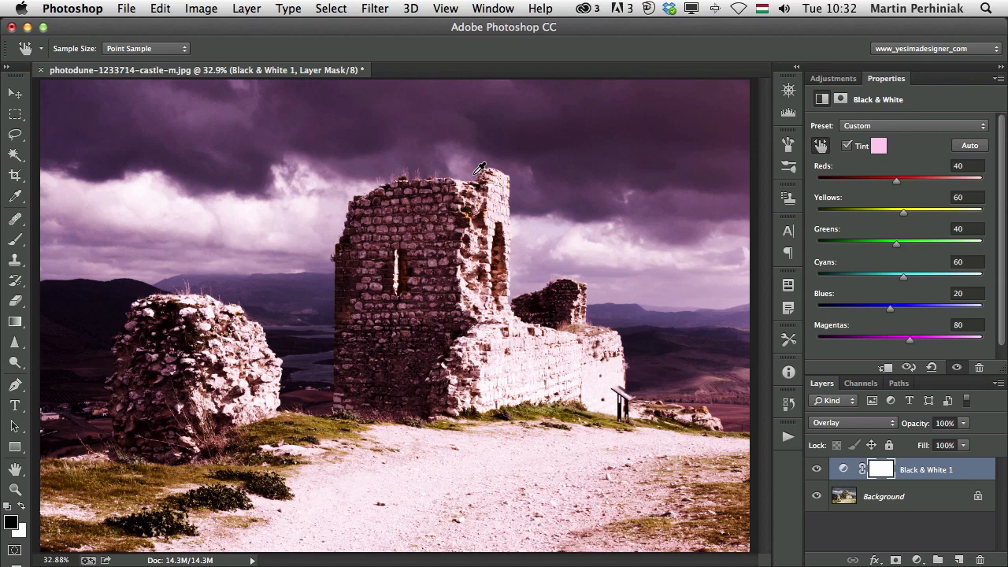
left_click(852, 423)
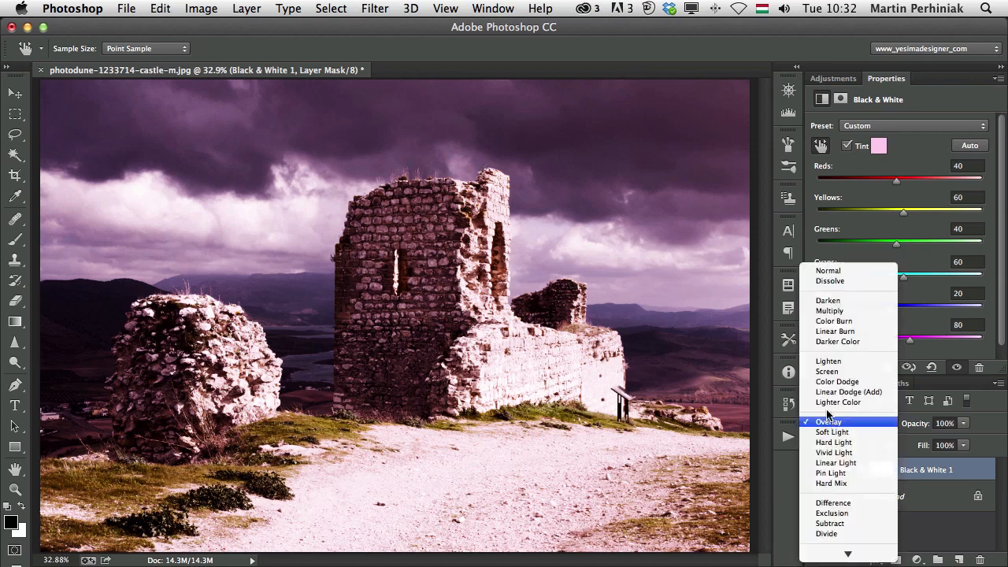
Return the Black & White layer to Normal blend mode and uncheck Tint
left_click(827, 270)
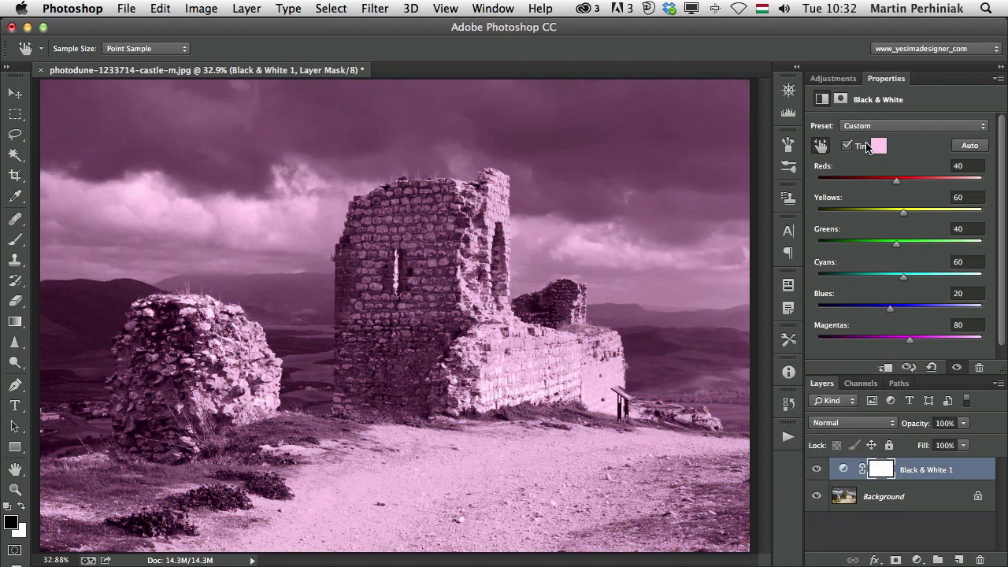
left_click(847, 145)
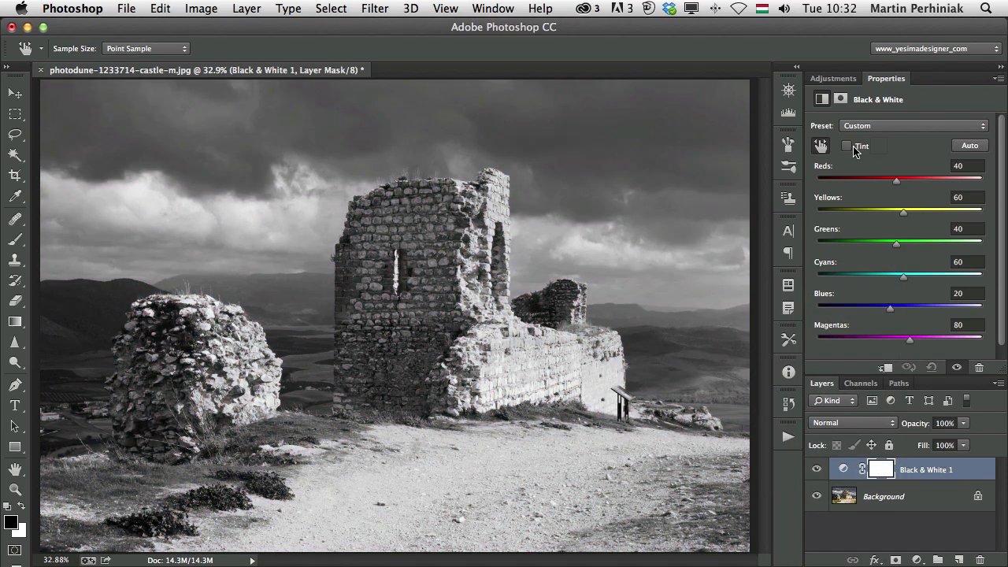
mouse_move(844, 157)
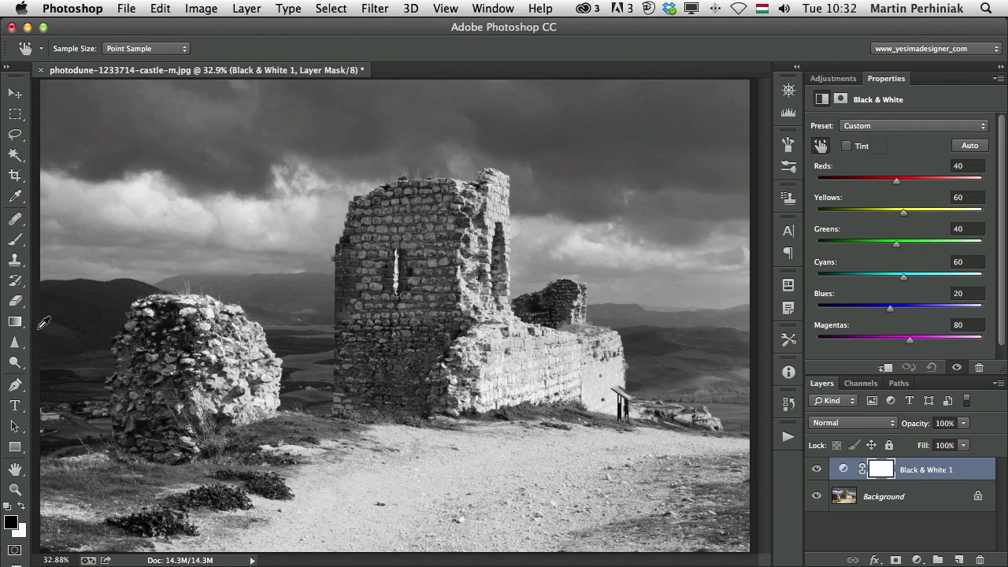
Select the Brush and paint the mask over the upper tower and its left side
left_click(15, 322)
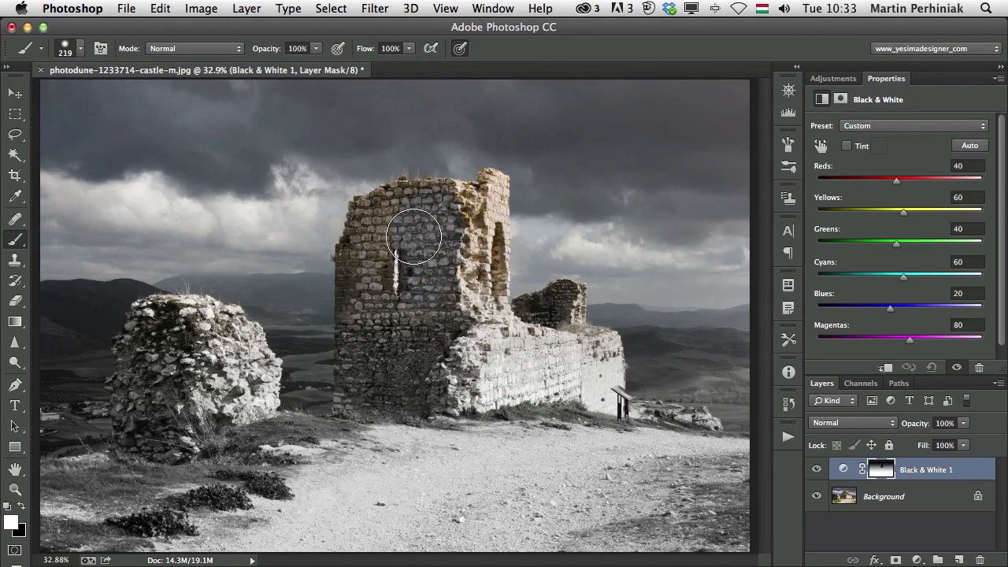
left_click_drag(414, 236, 370, 251)
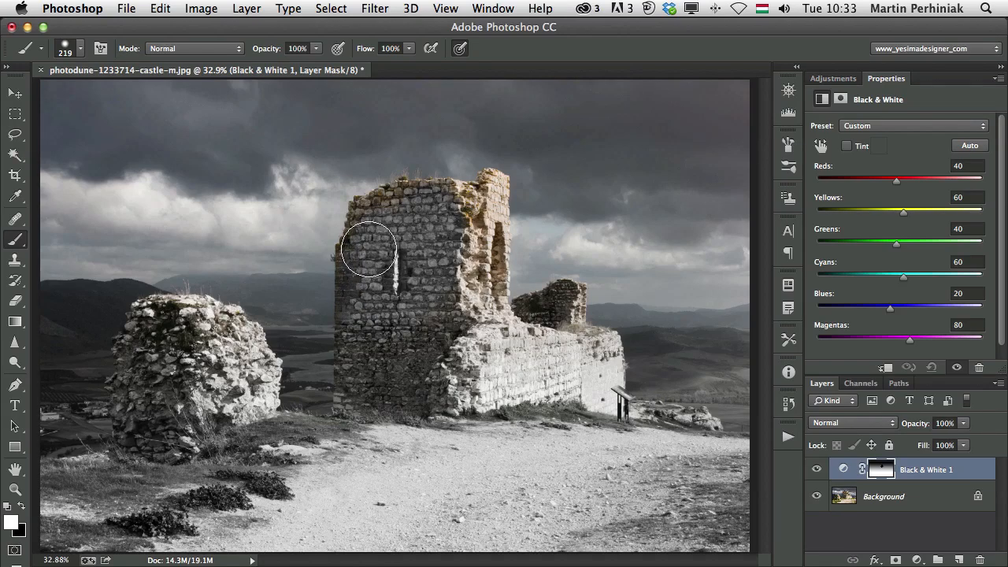
left_click_drag(370, 249, 480, 331)
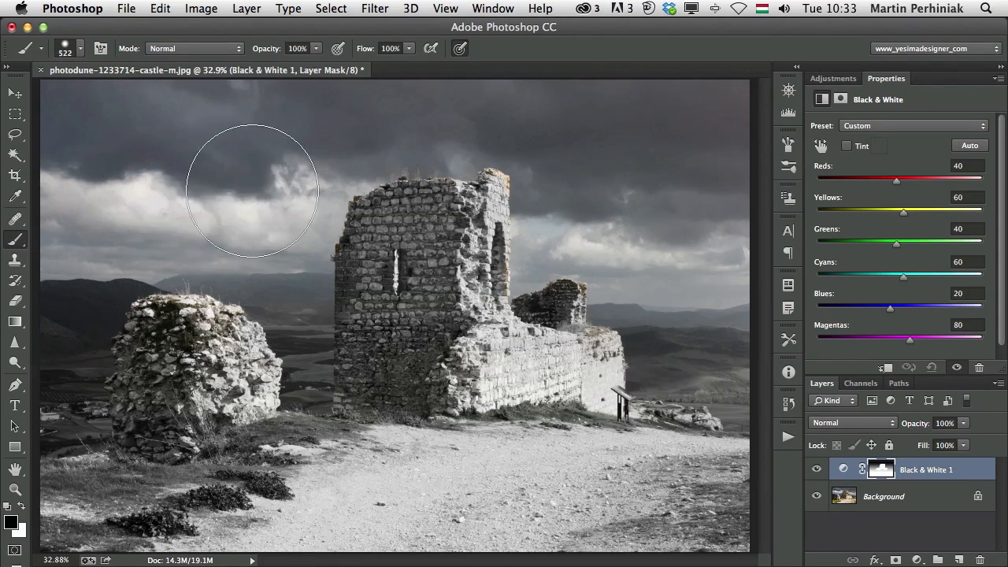
mouse_move(655, 197)
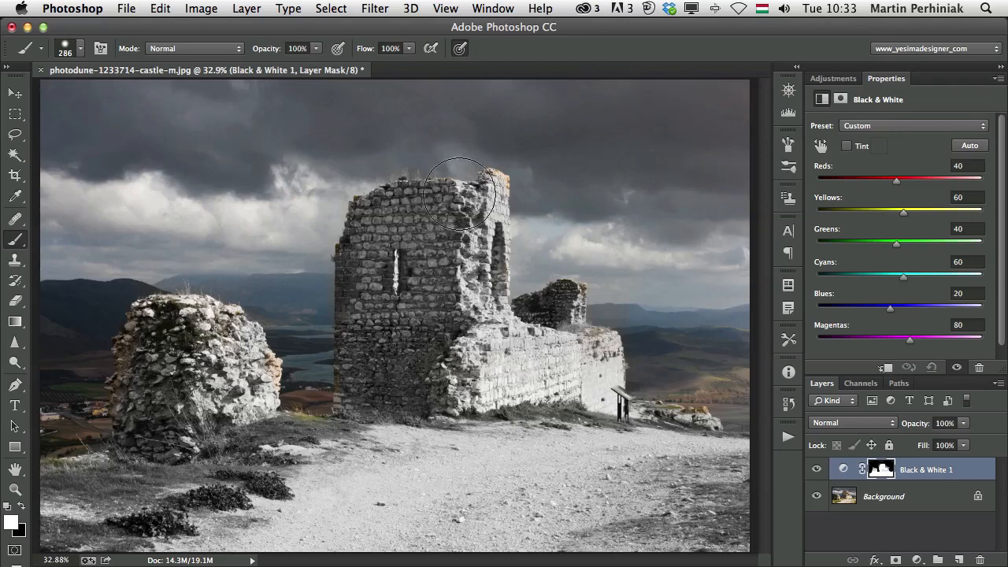
mouse_move(244, 371)
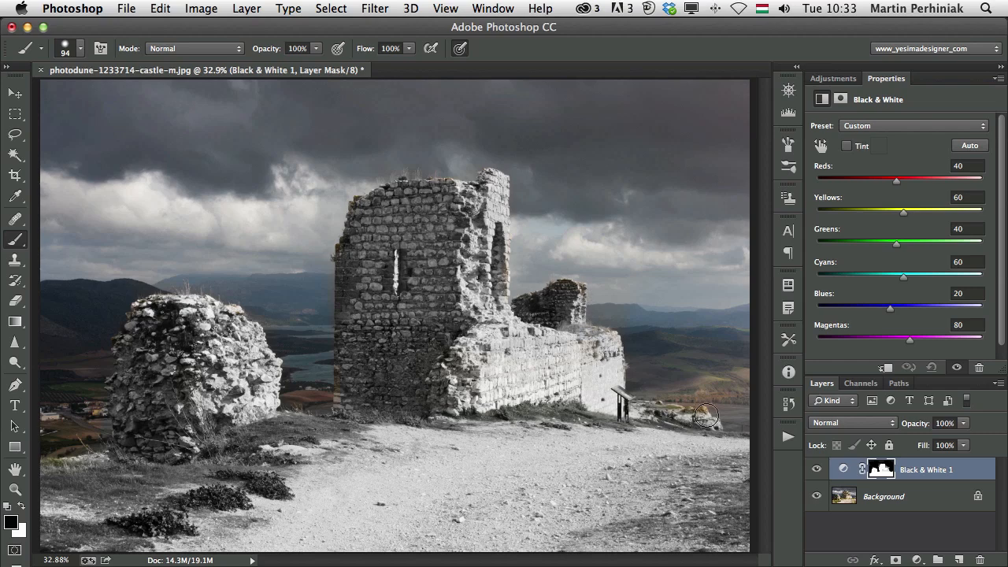
Paint the mask over the grass beyond the signpost to restore its colour
left_click_drag(707, 416, 616, 441)
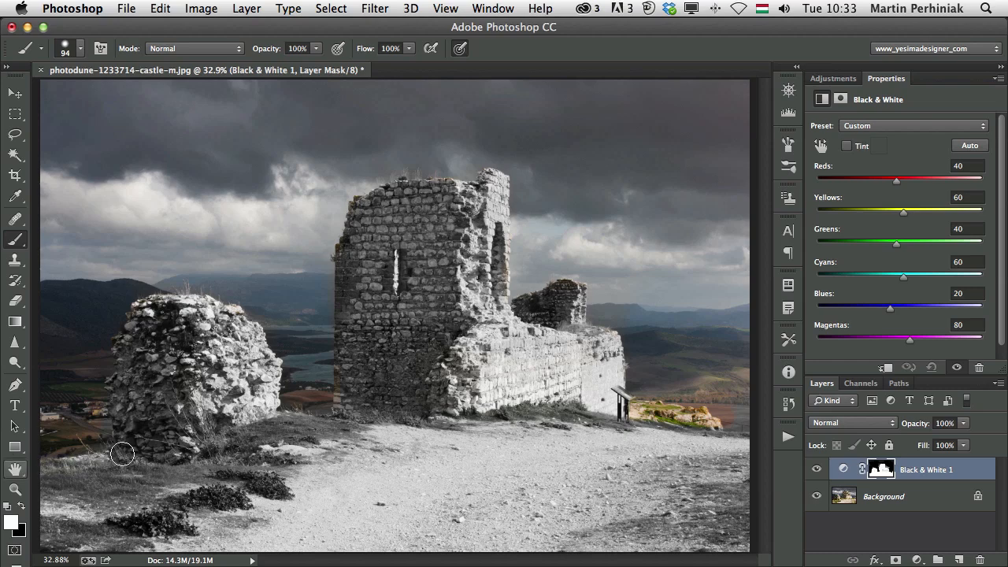
mouse_move(682, 403)
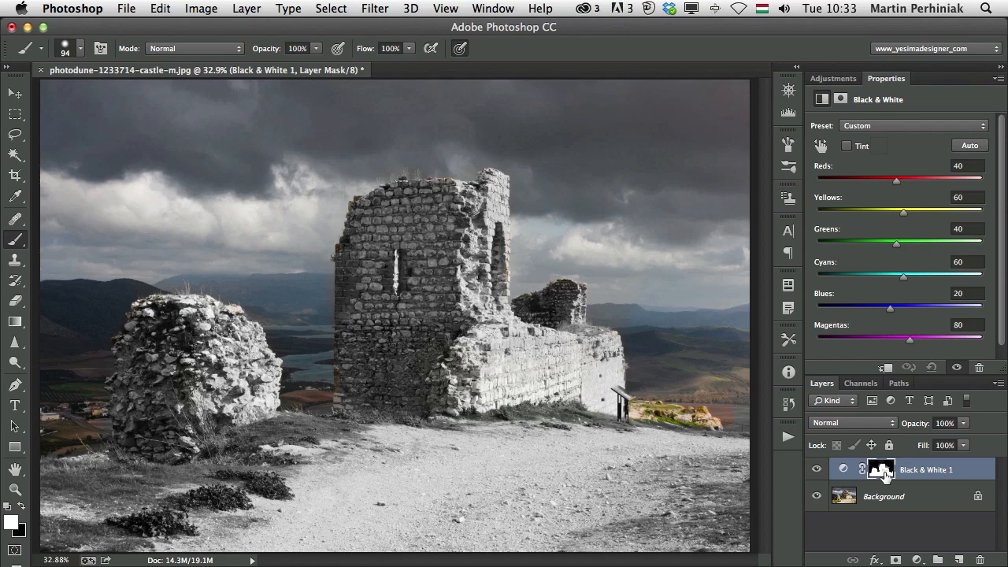
View the mask alone and paint white over grey patches beneath and around the wall
left_click(882, 469)
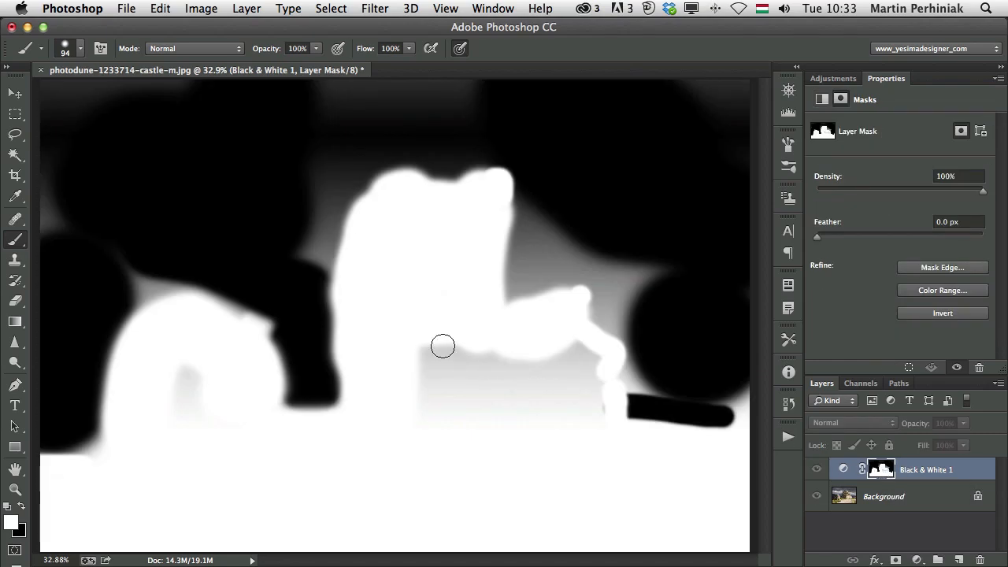
left_click_drag(443, 346, 507, 403)
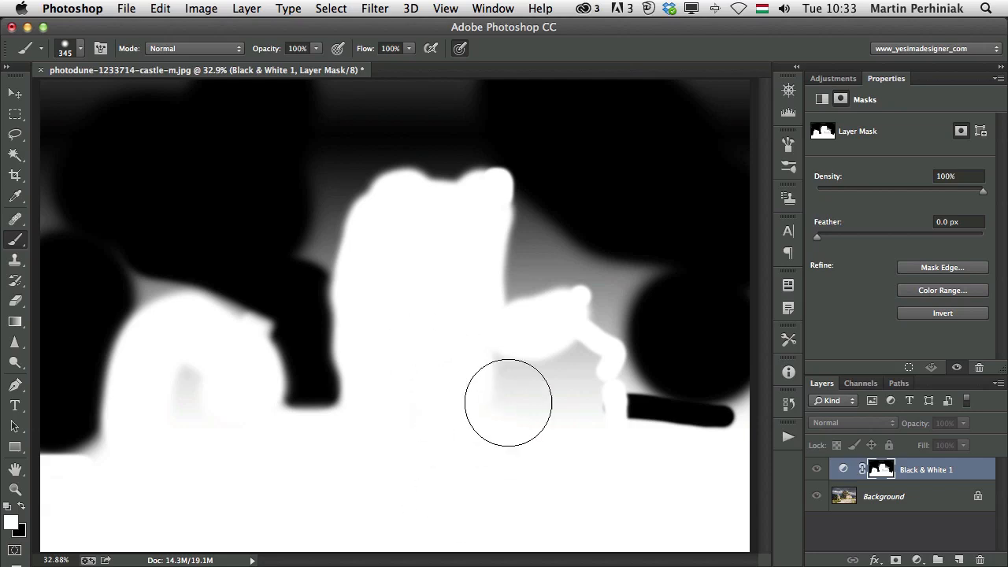
left_click_drag(508, 401, 189, 401)
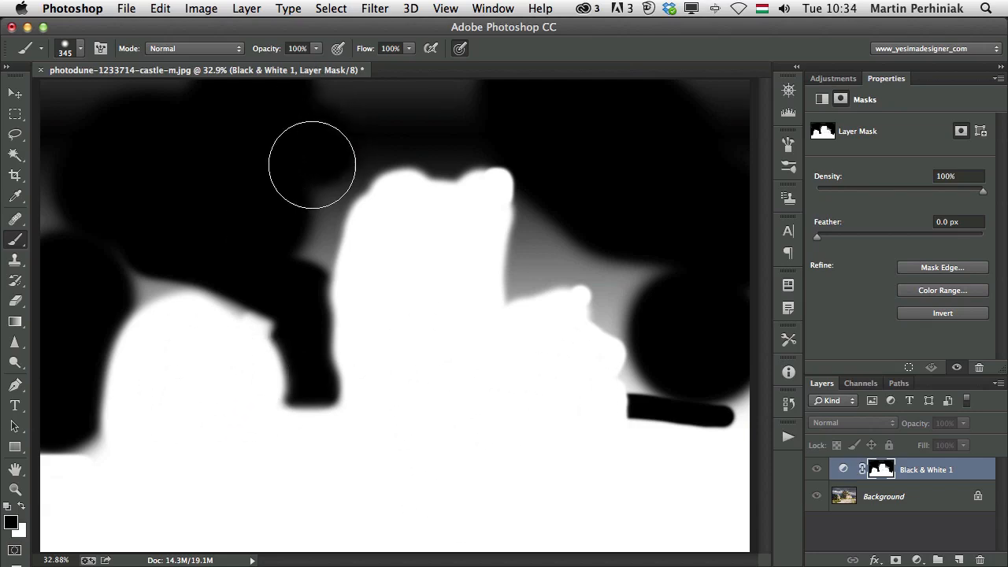
left_click_drag(312, 166, 567, 230)
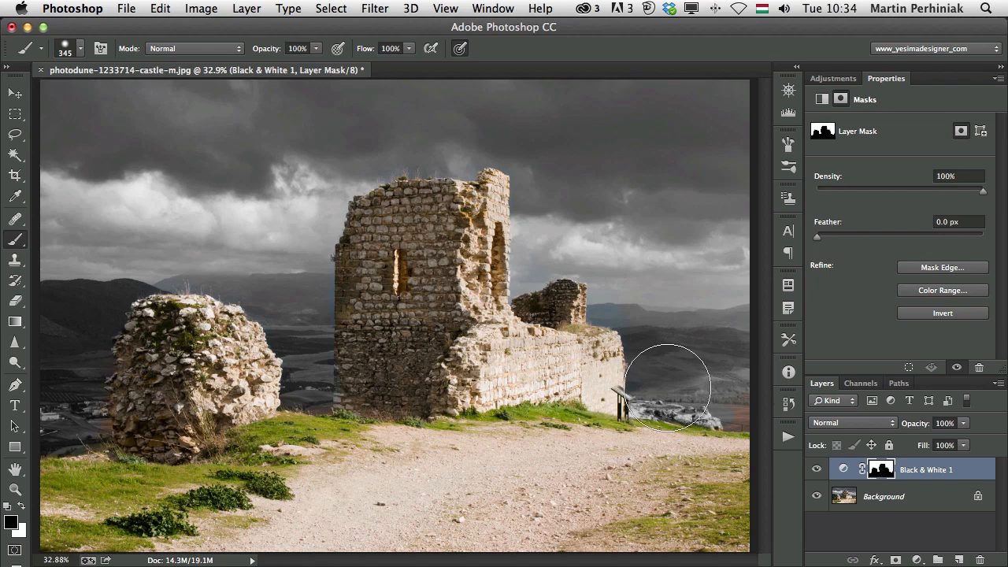
mouse_move(693, 374)
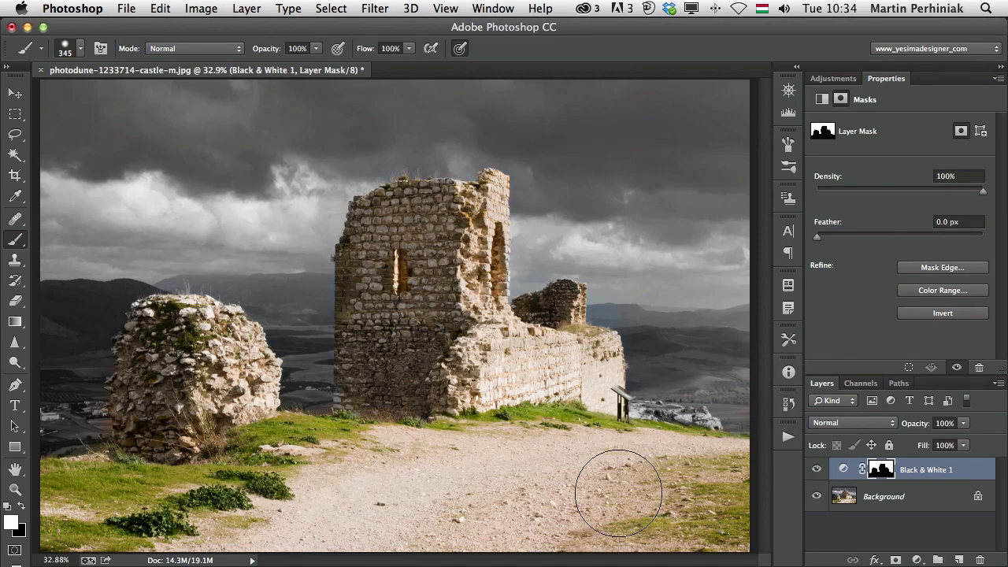
mouse_move(665, 205)
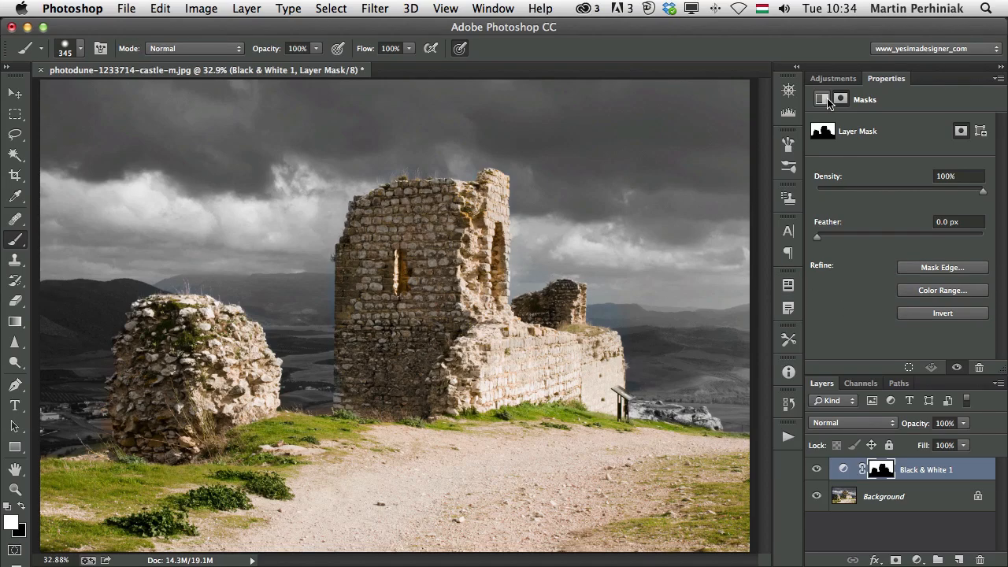
Switch Properties back to the Black & White colour mix settings
left_click(822, 99)
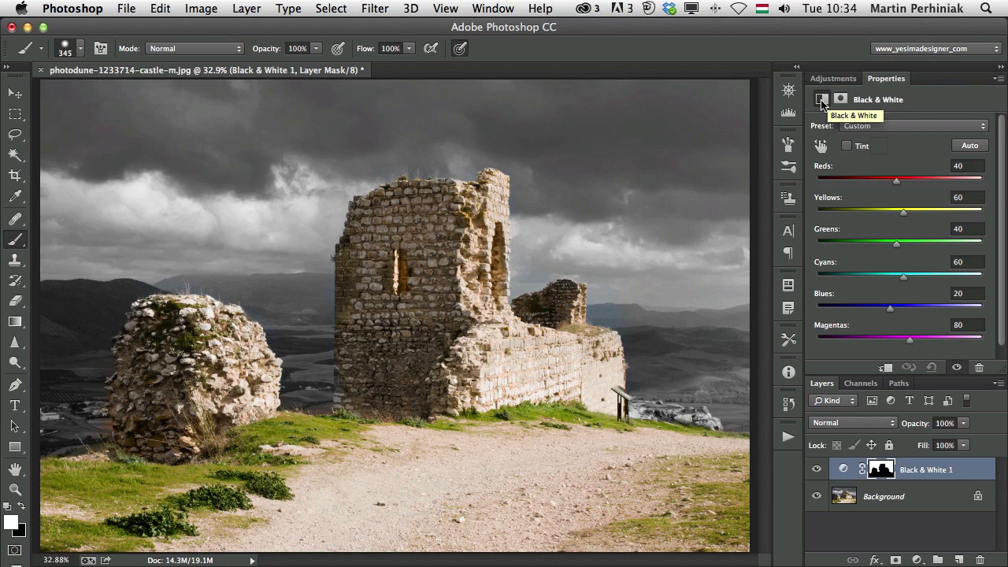
mouse_move(821, 102)
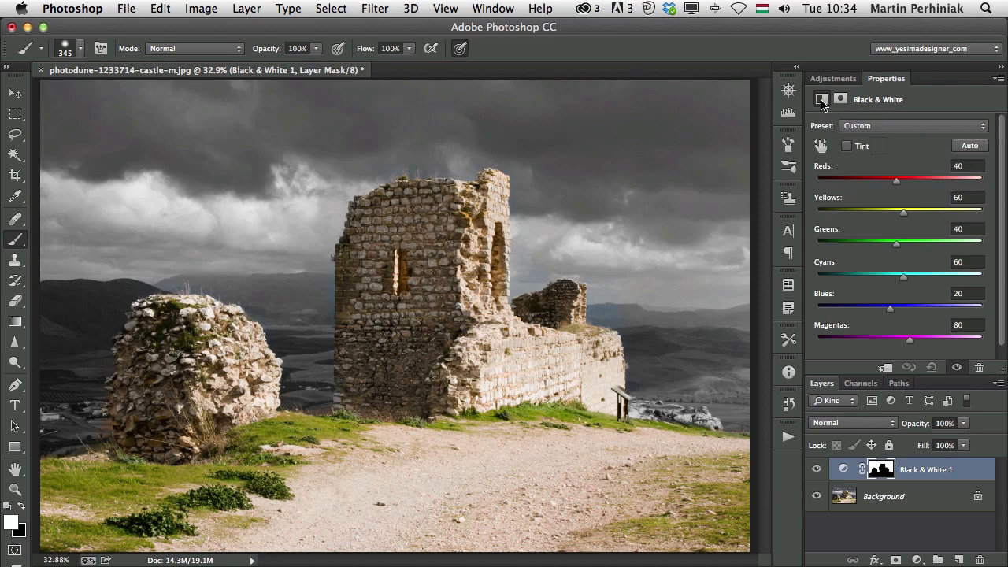